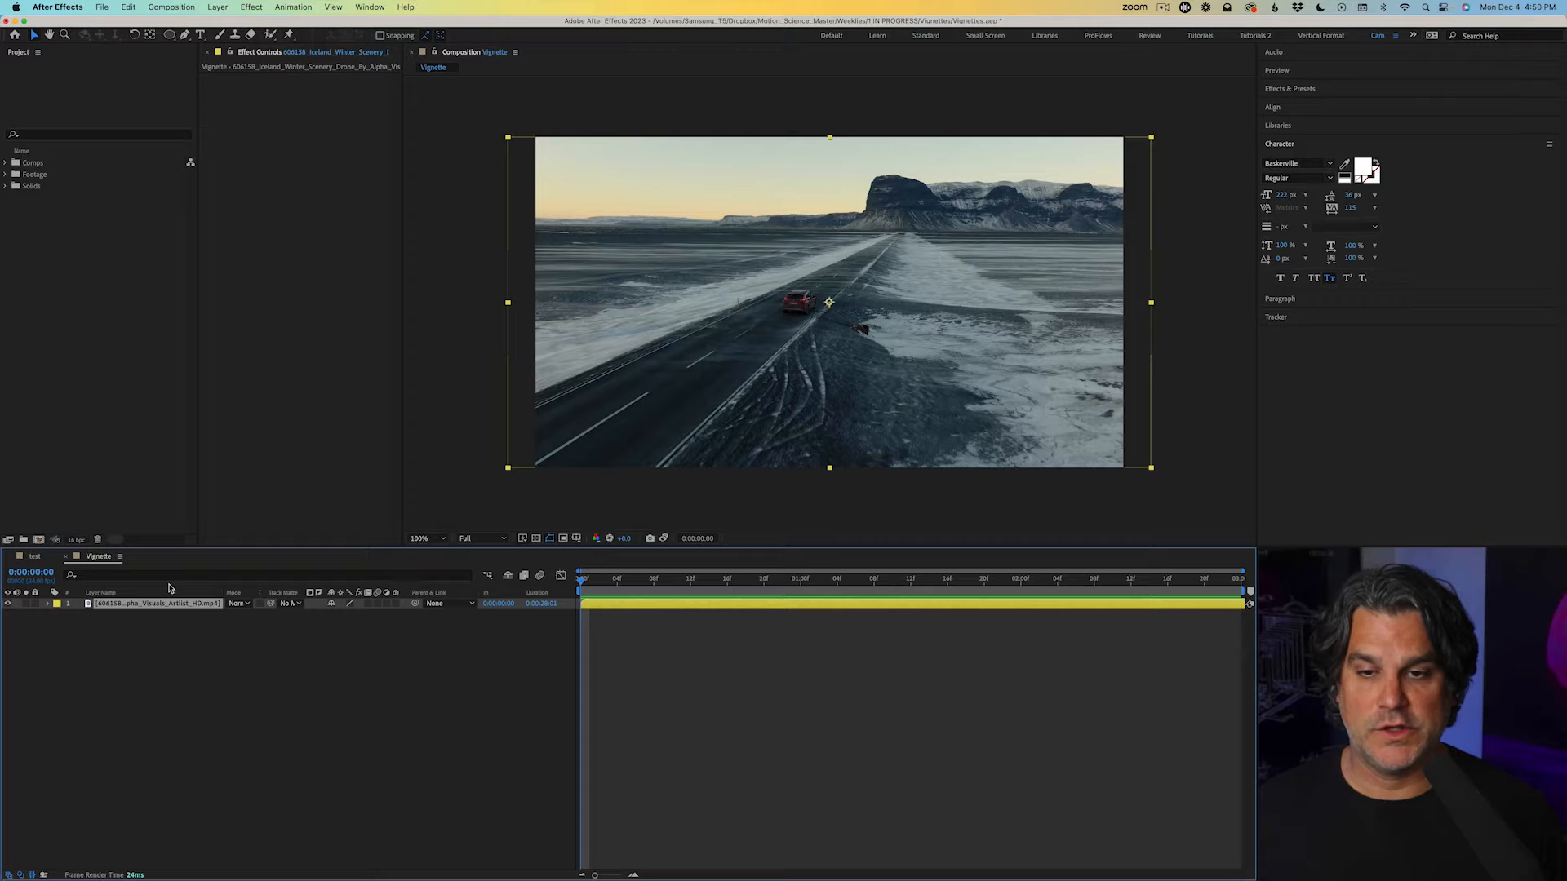
- Apply CC Vignette (Effect > Stylize) to the snowy-road drone footage layer
click(251, 7)
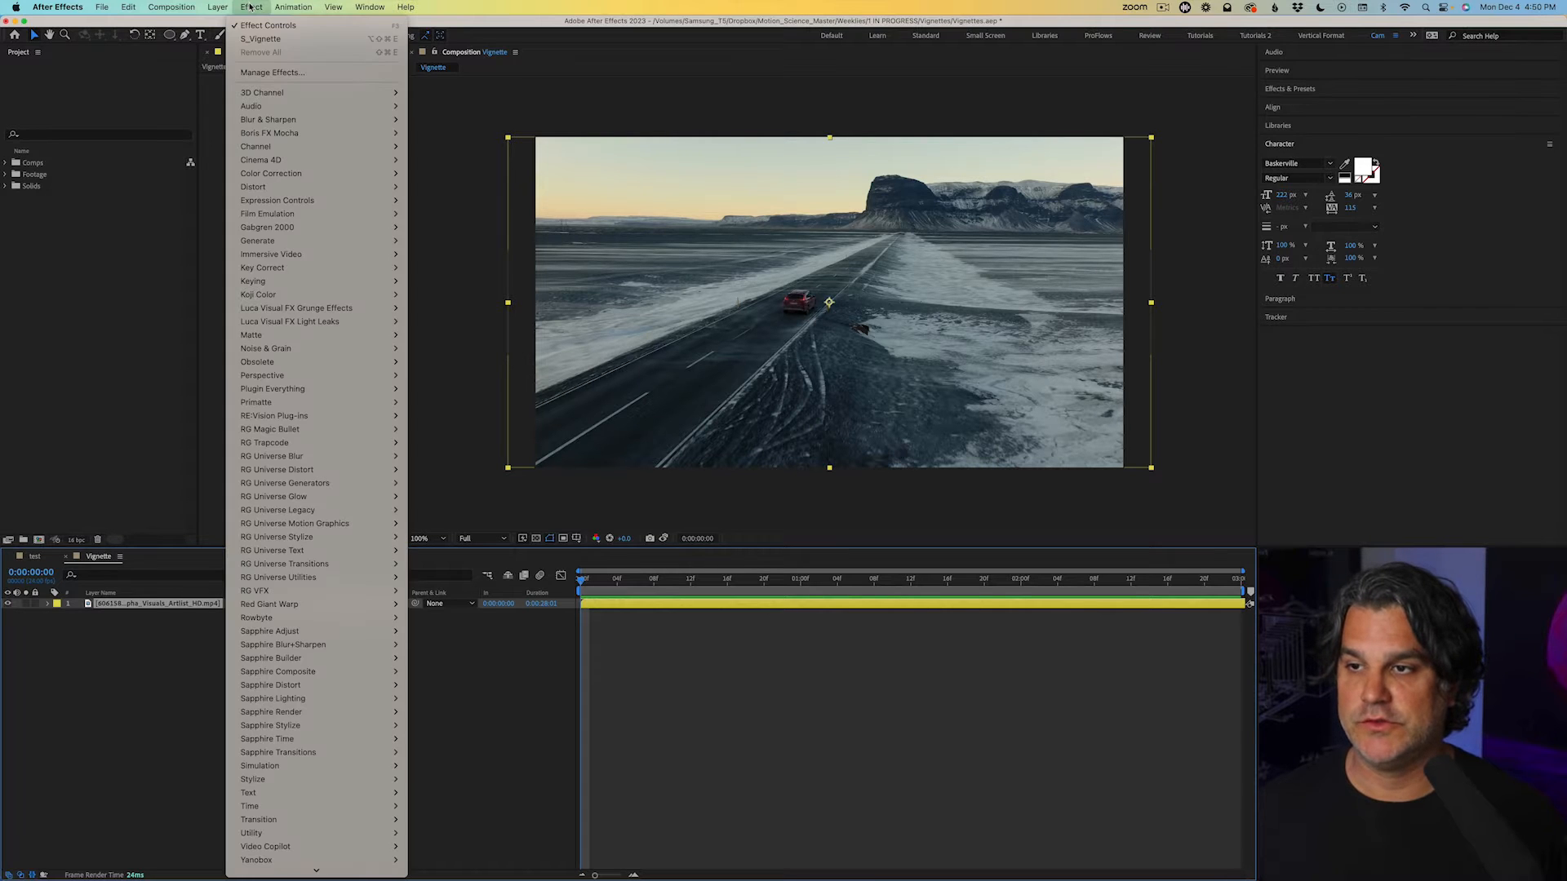
mouse_move(253, 778)
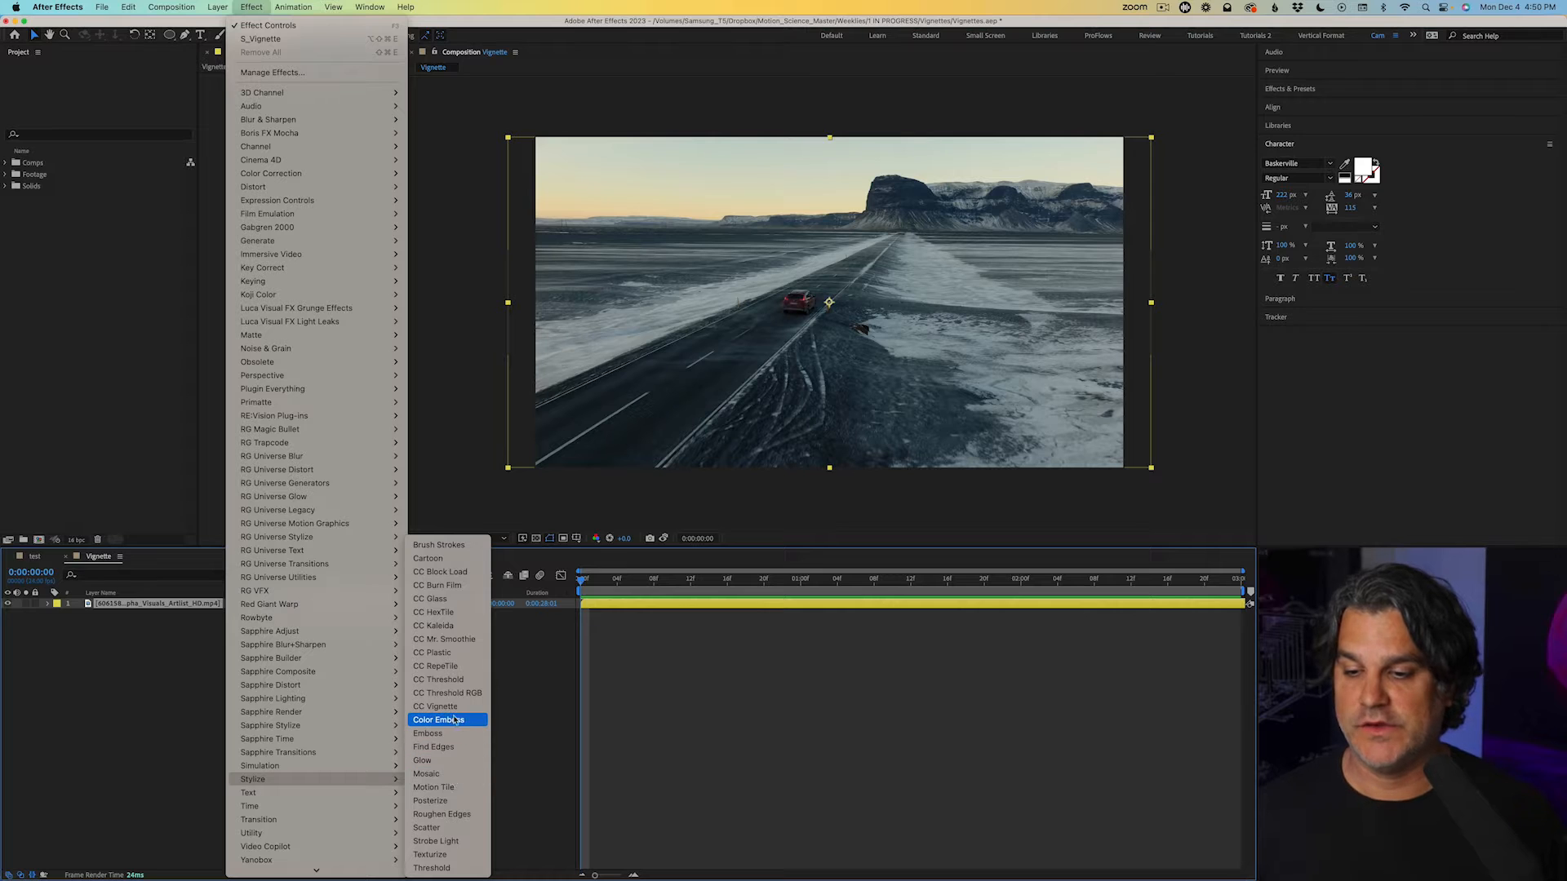
click(434, 705)
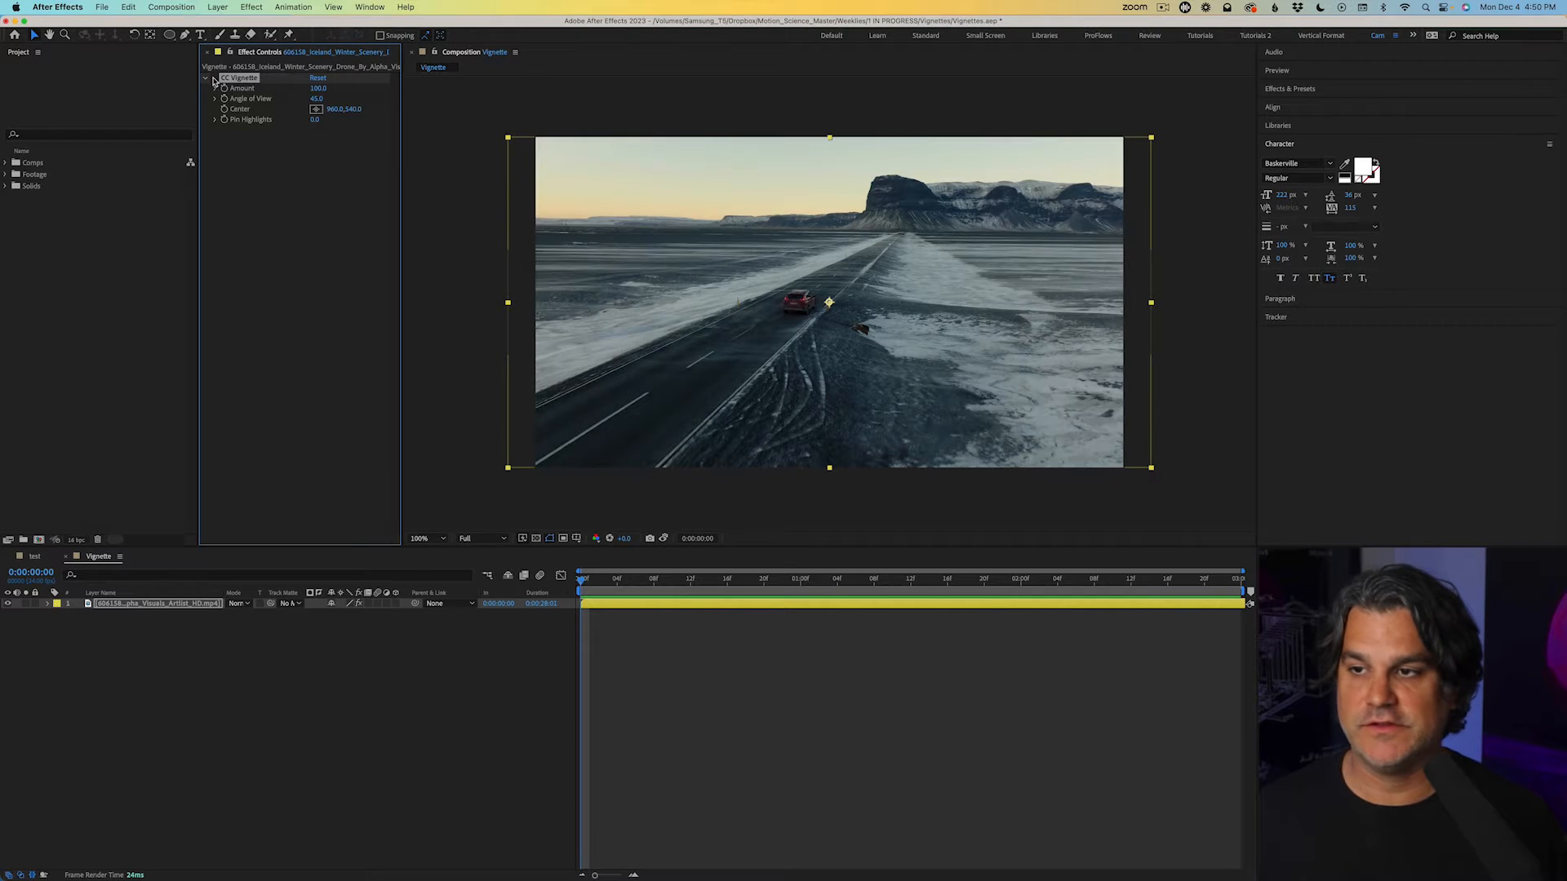
- Raise CC Vignette Amount to about 147, Angle of View to about 14.5, and adjust Pin Highlights
drag(318, 88, 330, 88)
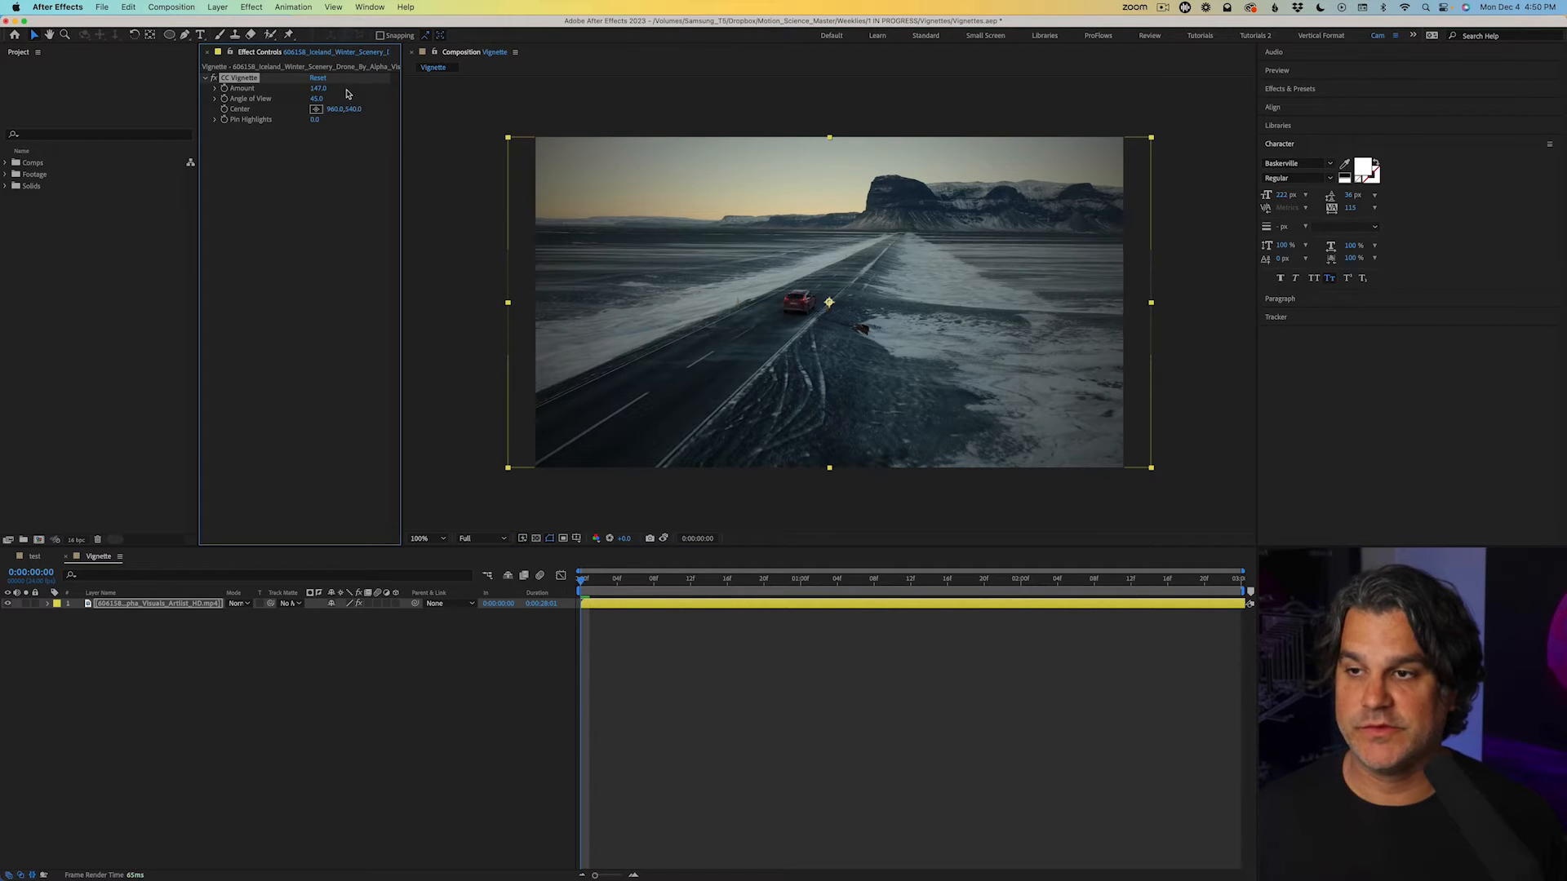
drag(315, 98, 323, 98)
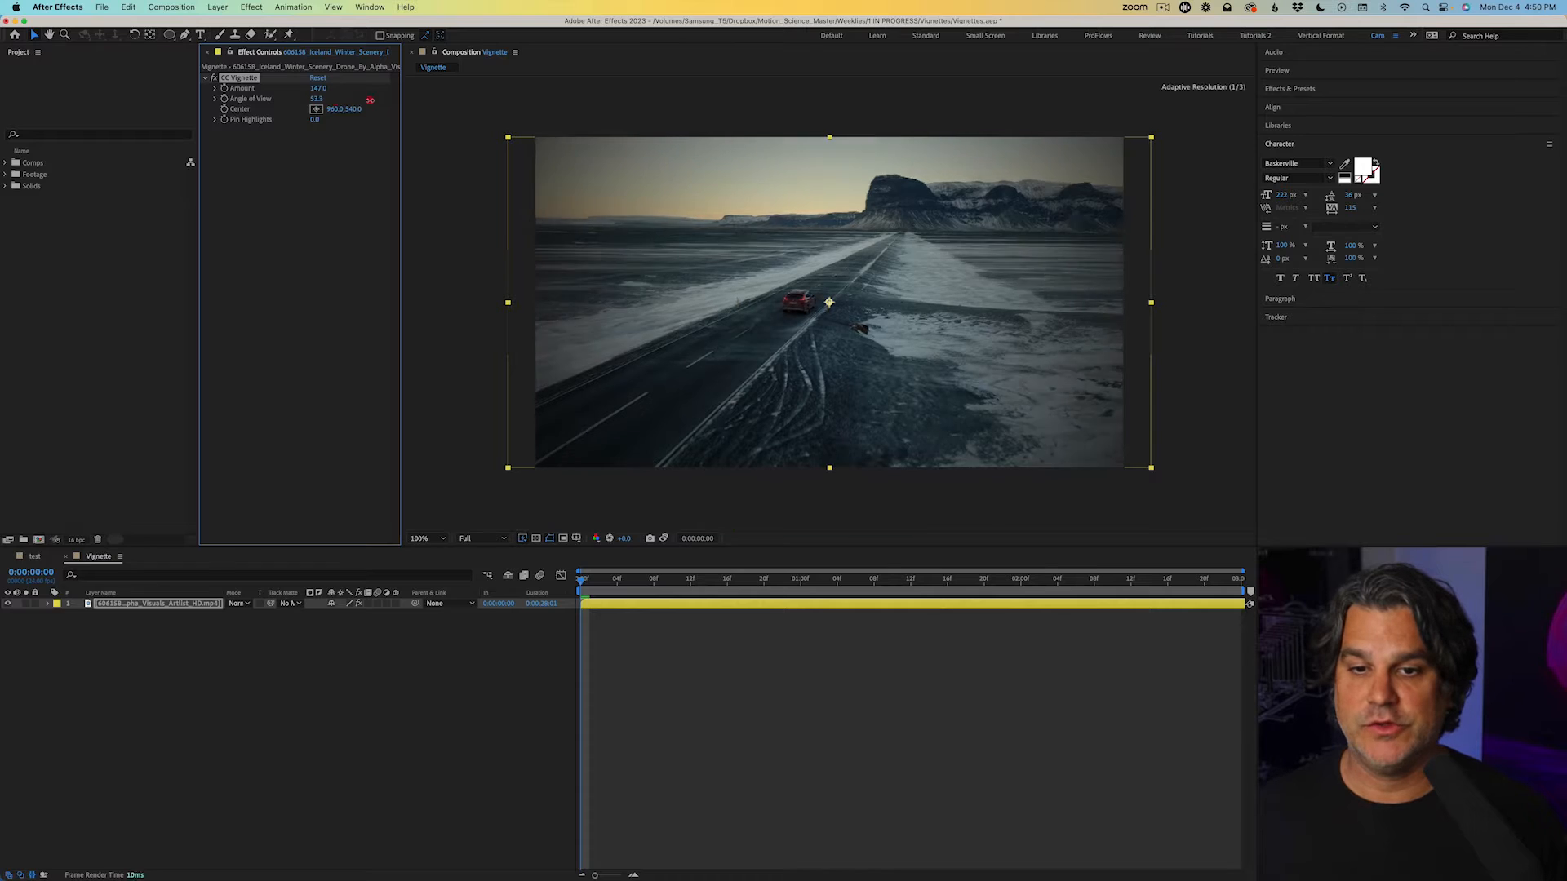
drag(318, 98, 340, 98)
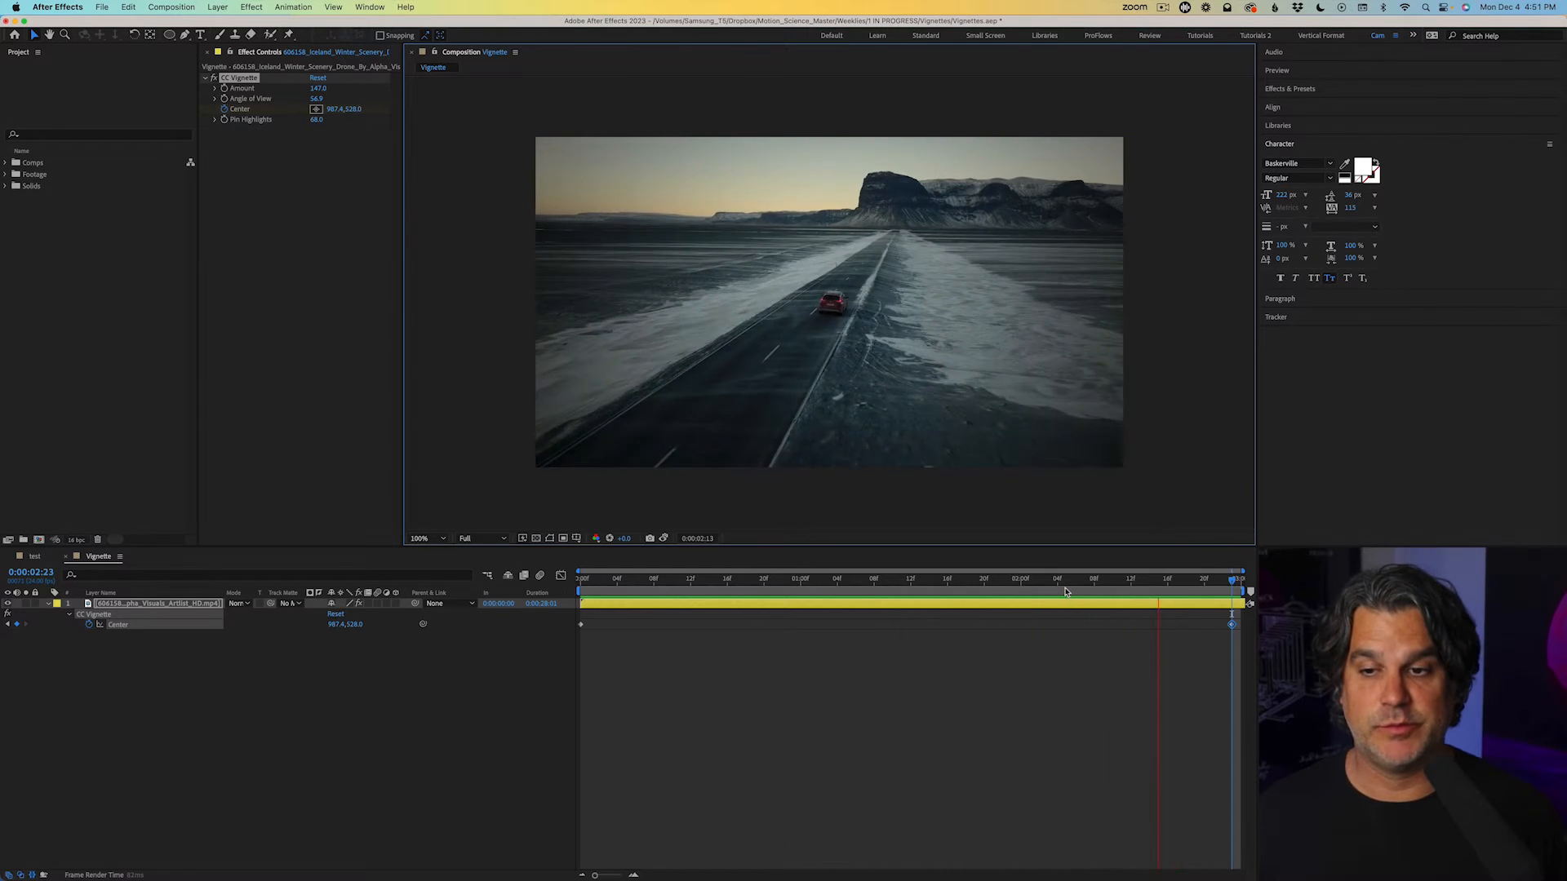
- Push the Vignette Amount up to 203 mid-clip and preview the animated centre following the car
click(934, 578)
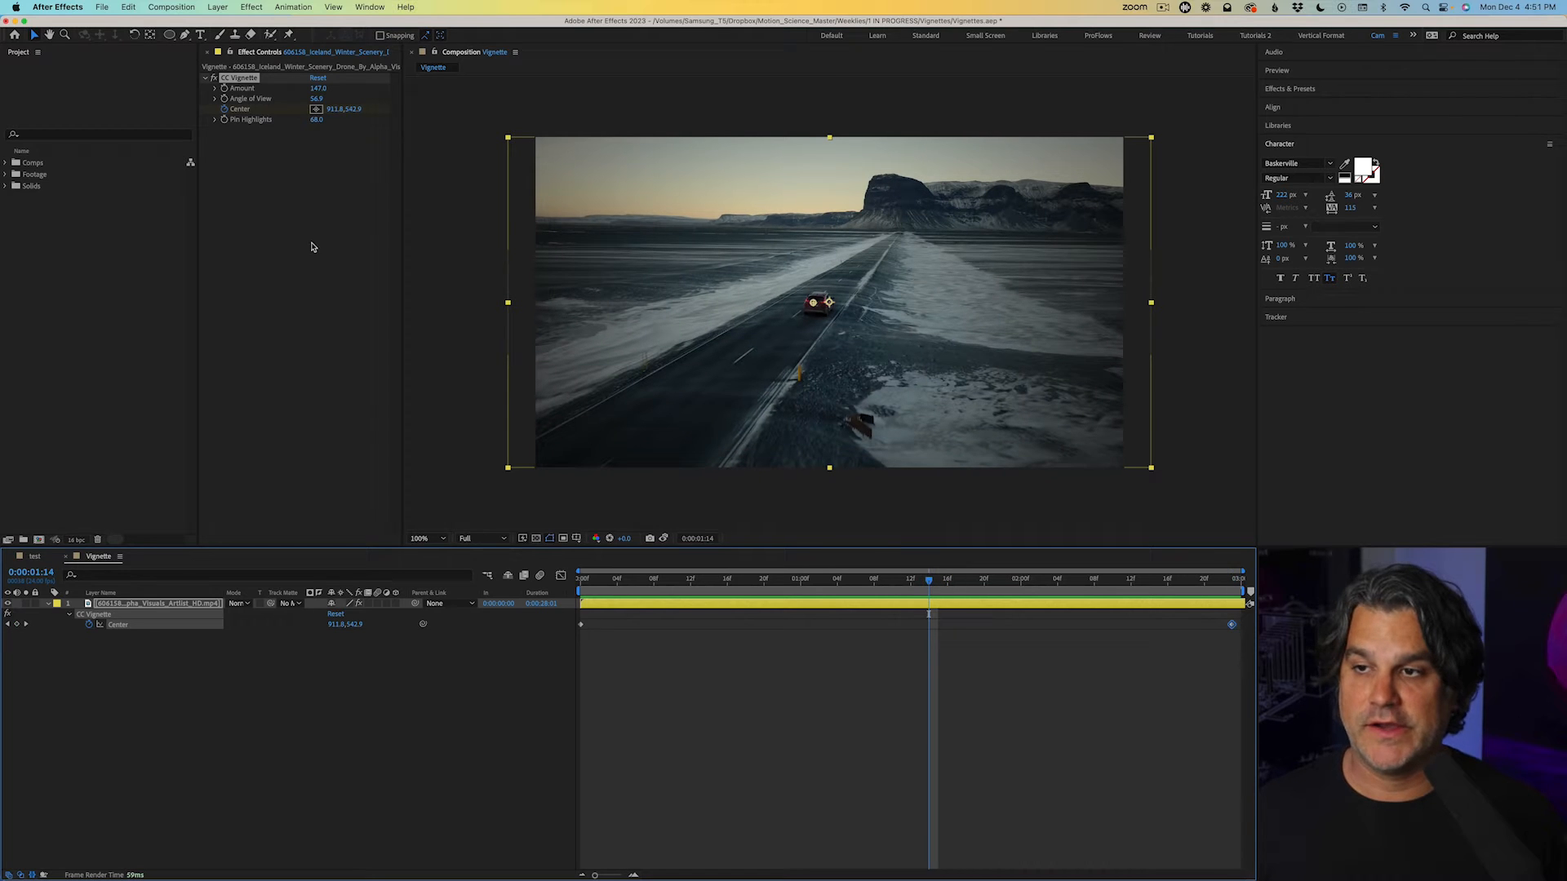
drag(319, 88, 349, 88)
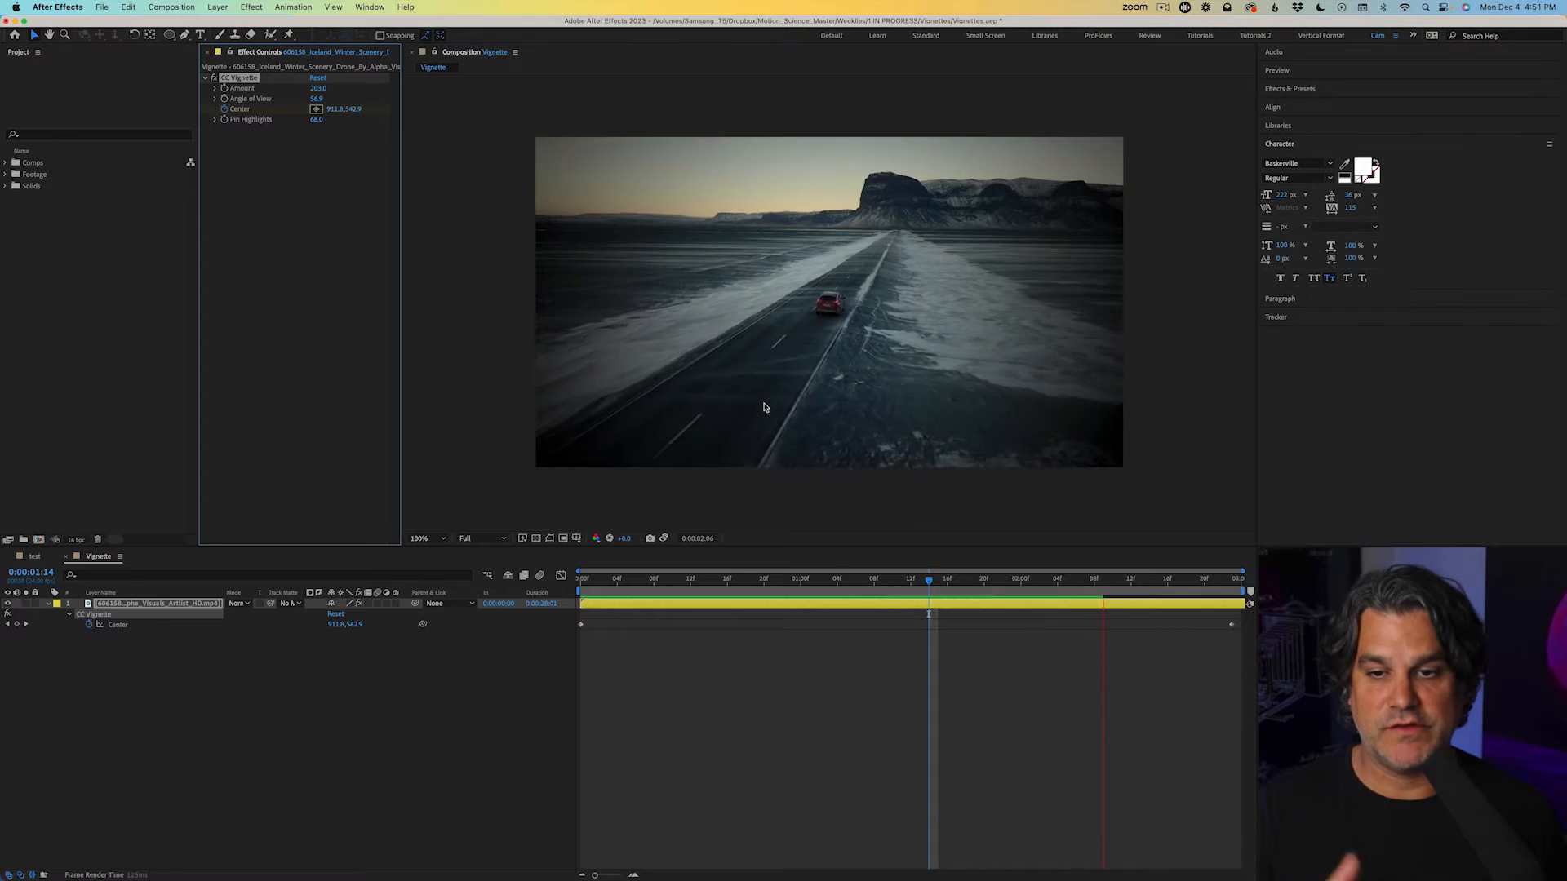
click(756, 578)
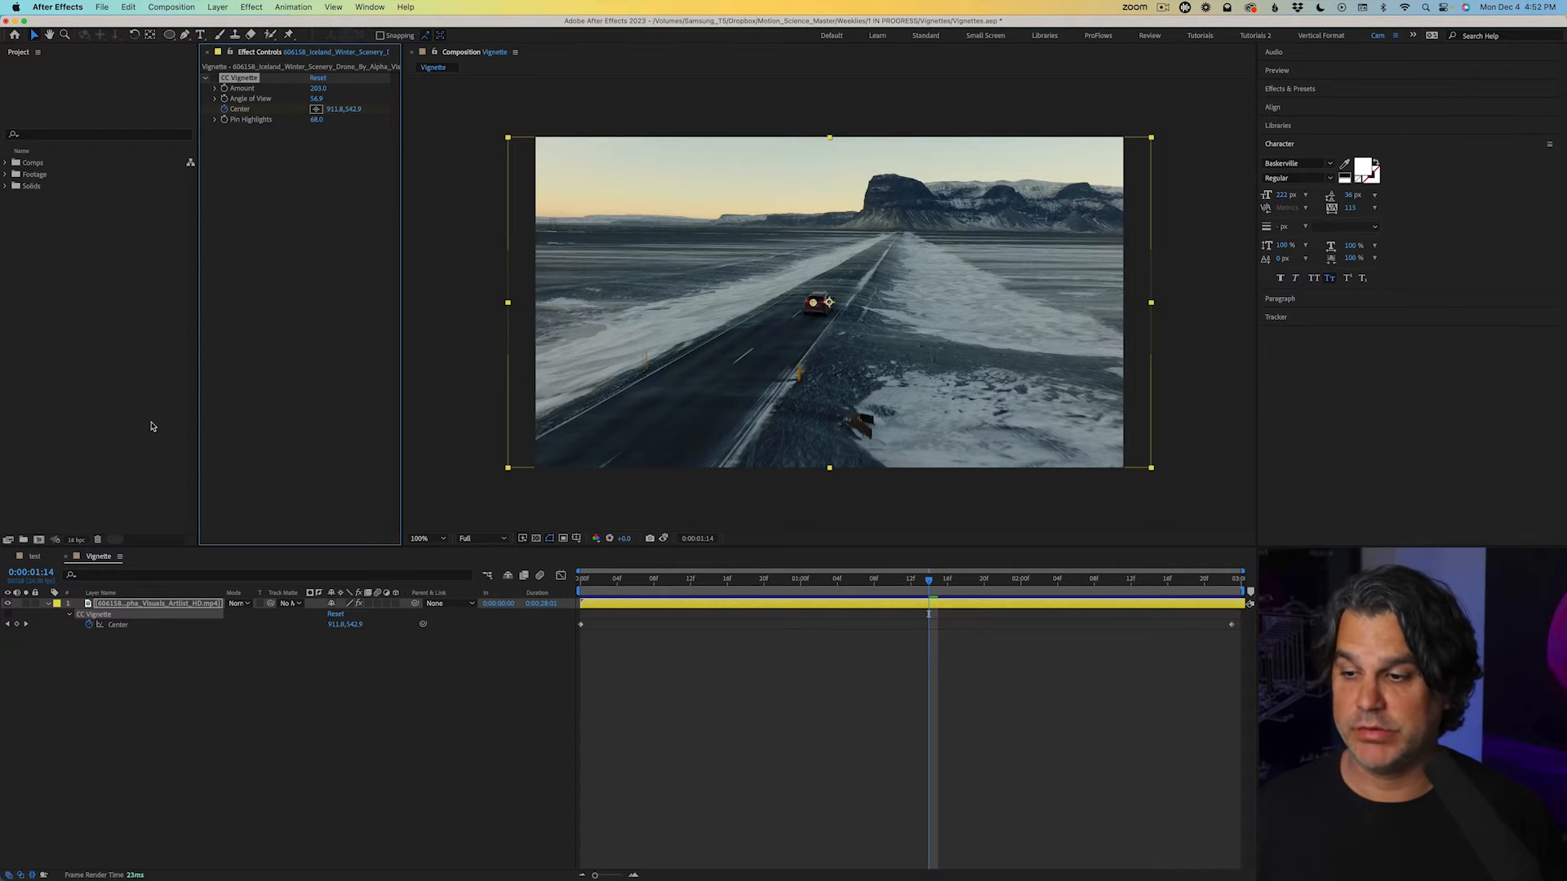
- Create a new full-frame solid layer coloured dark royal blue above the footage
click(217, 6)
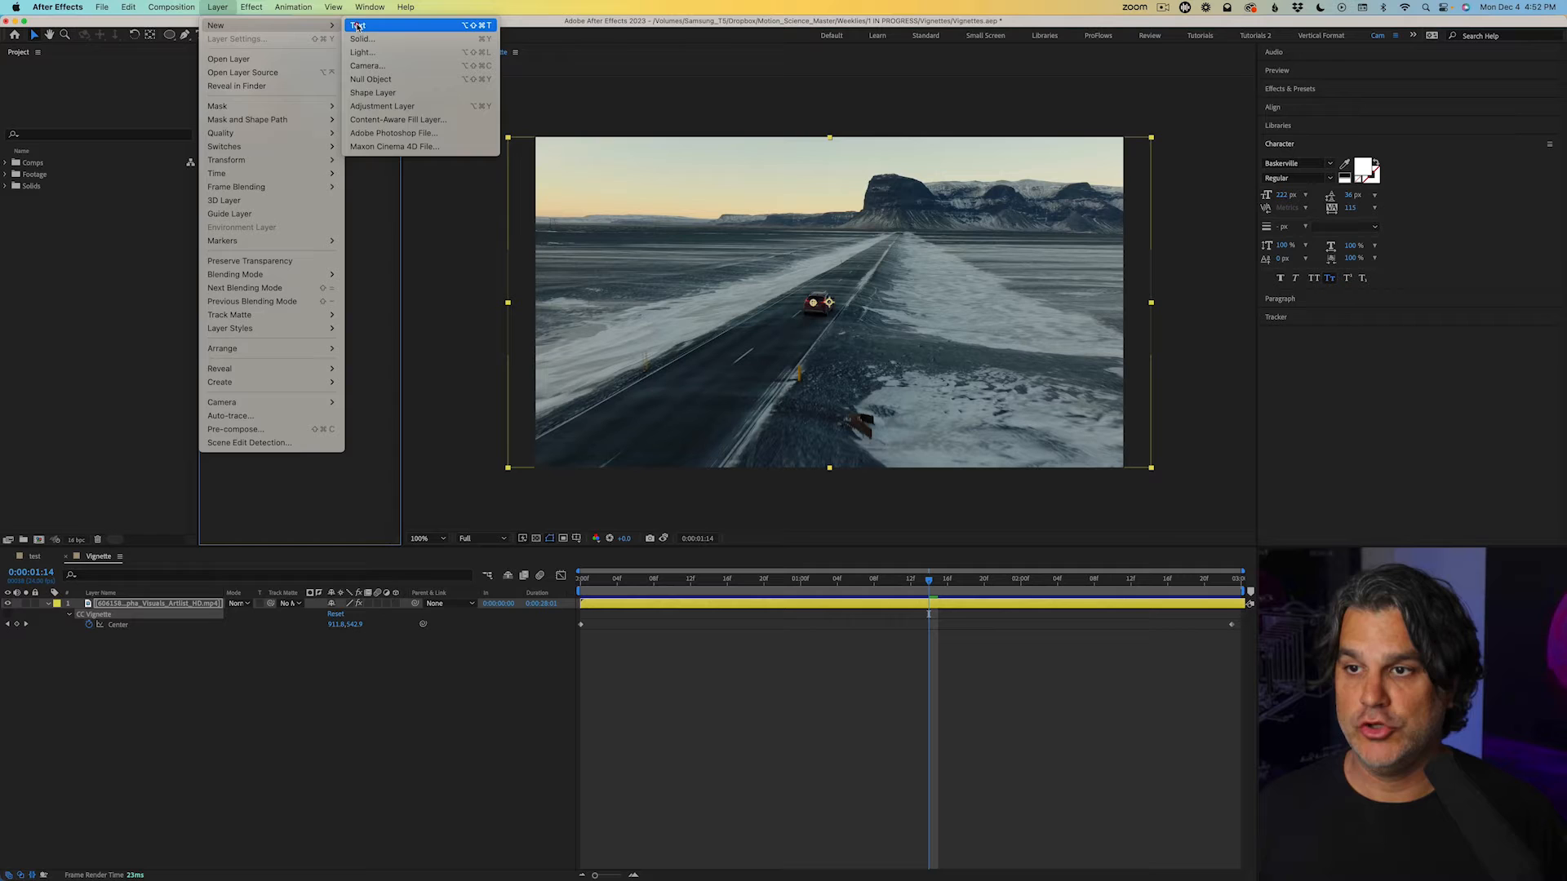
click(361, 38)
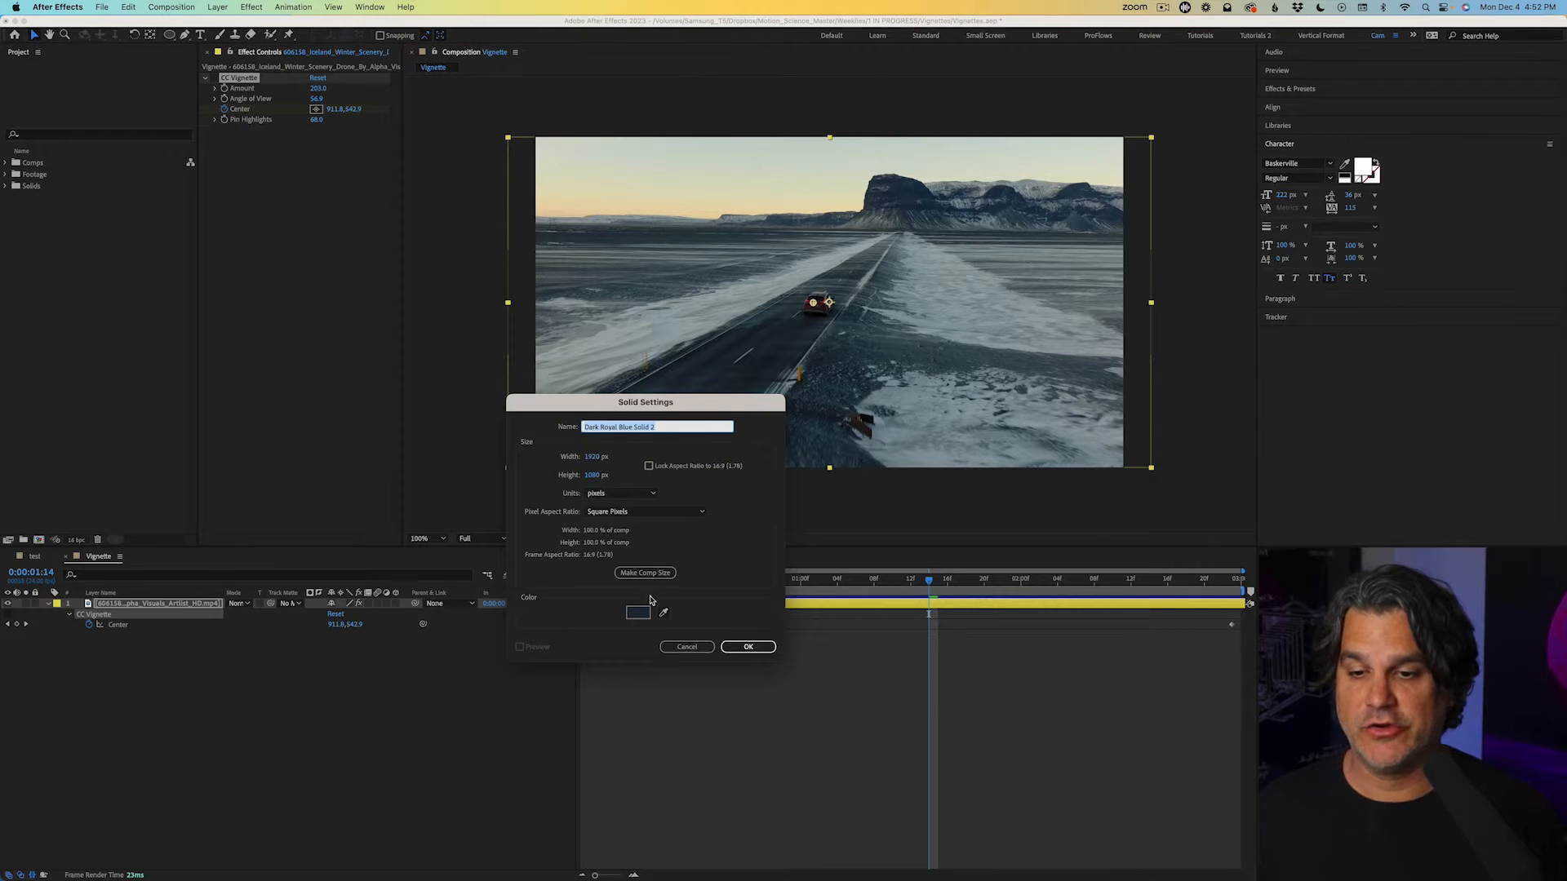
click(638, 612)
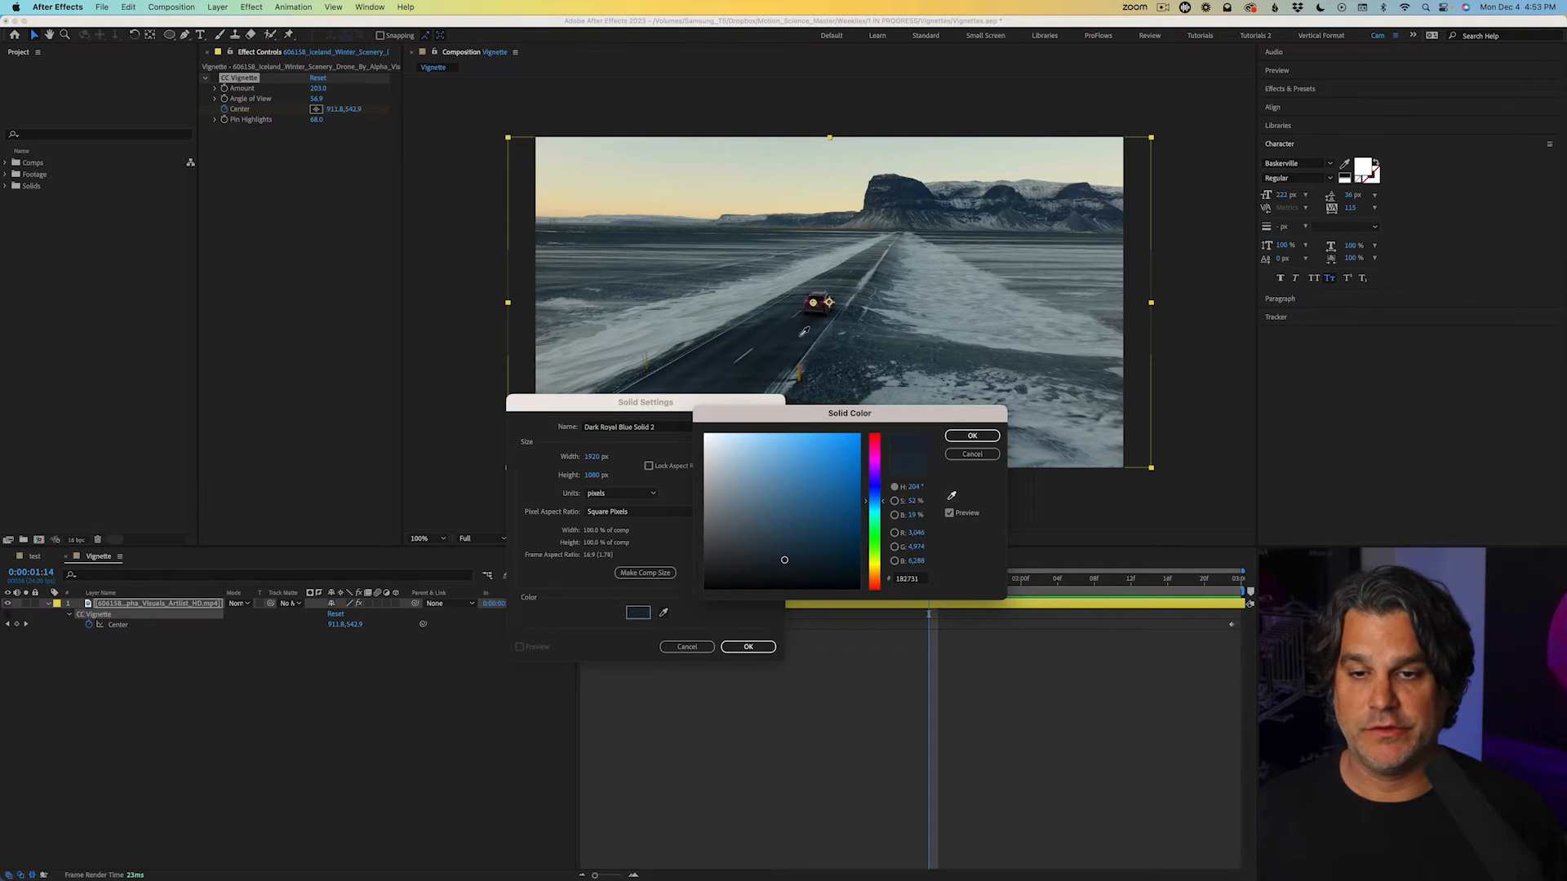
click(970, 435)
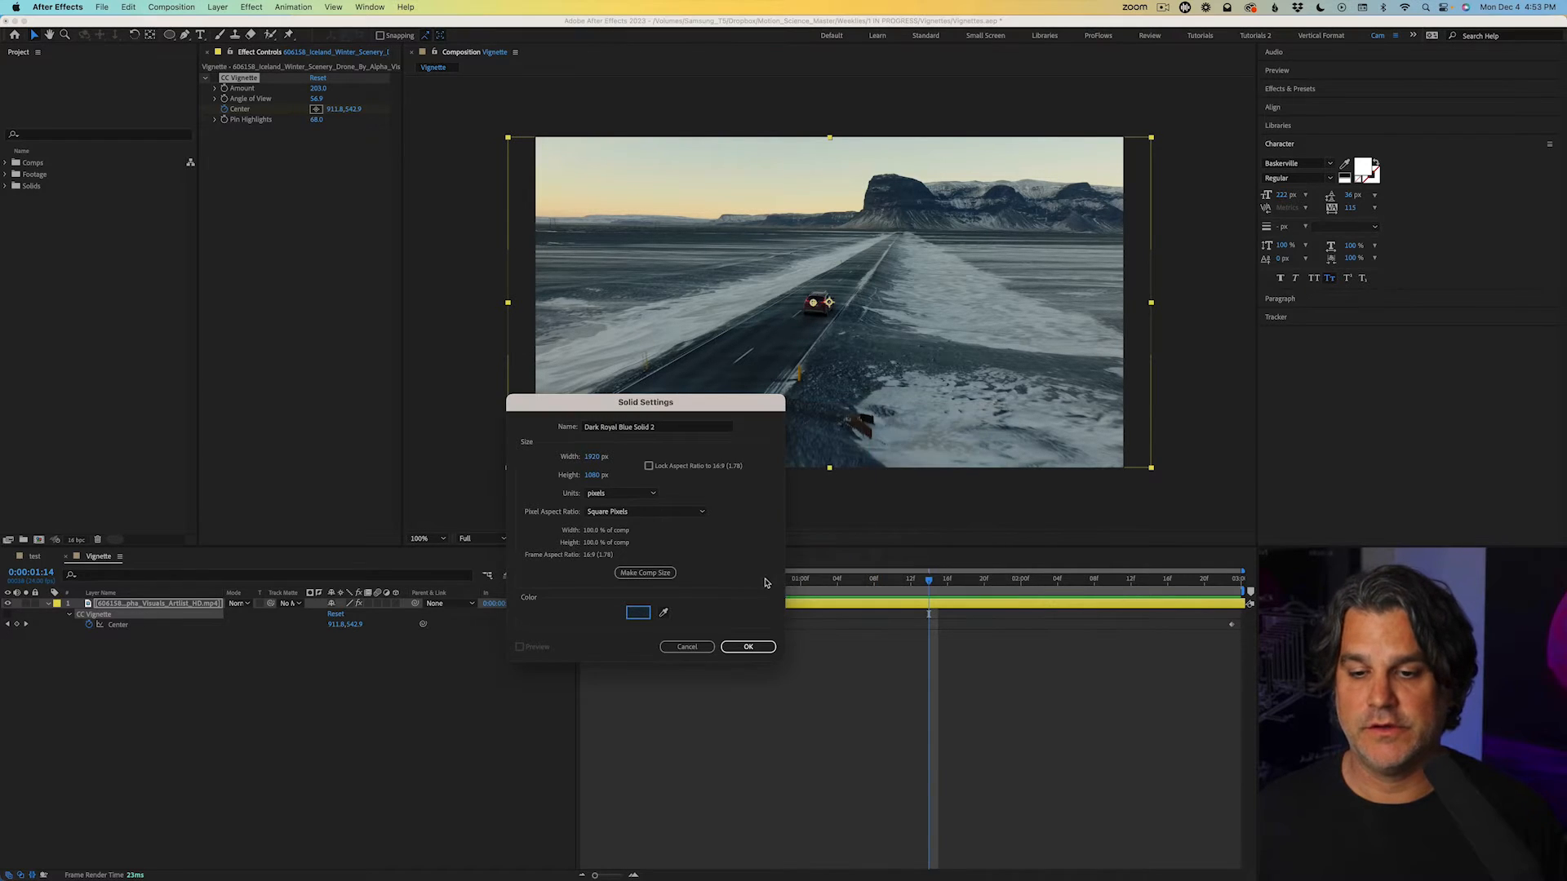
click(748, 646)
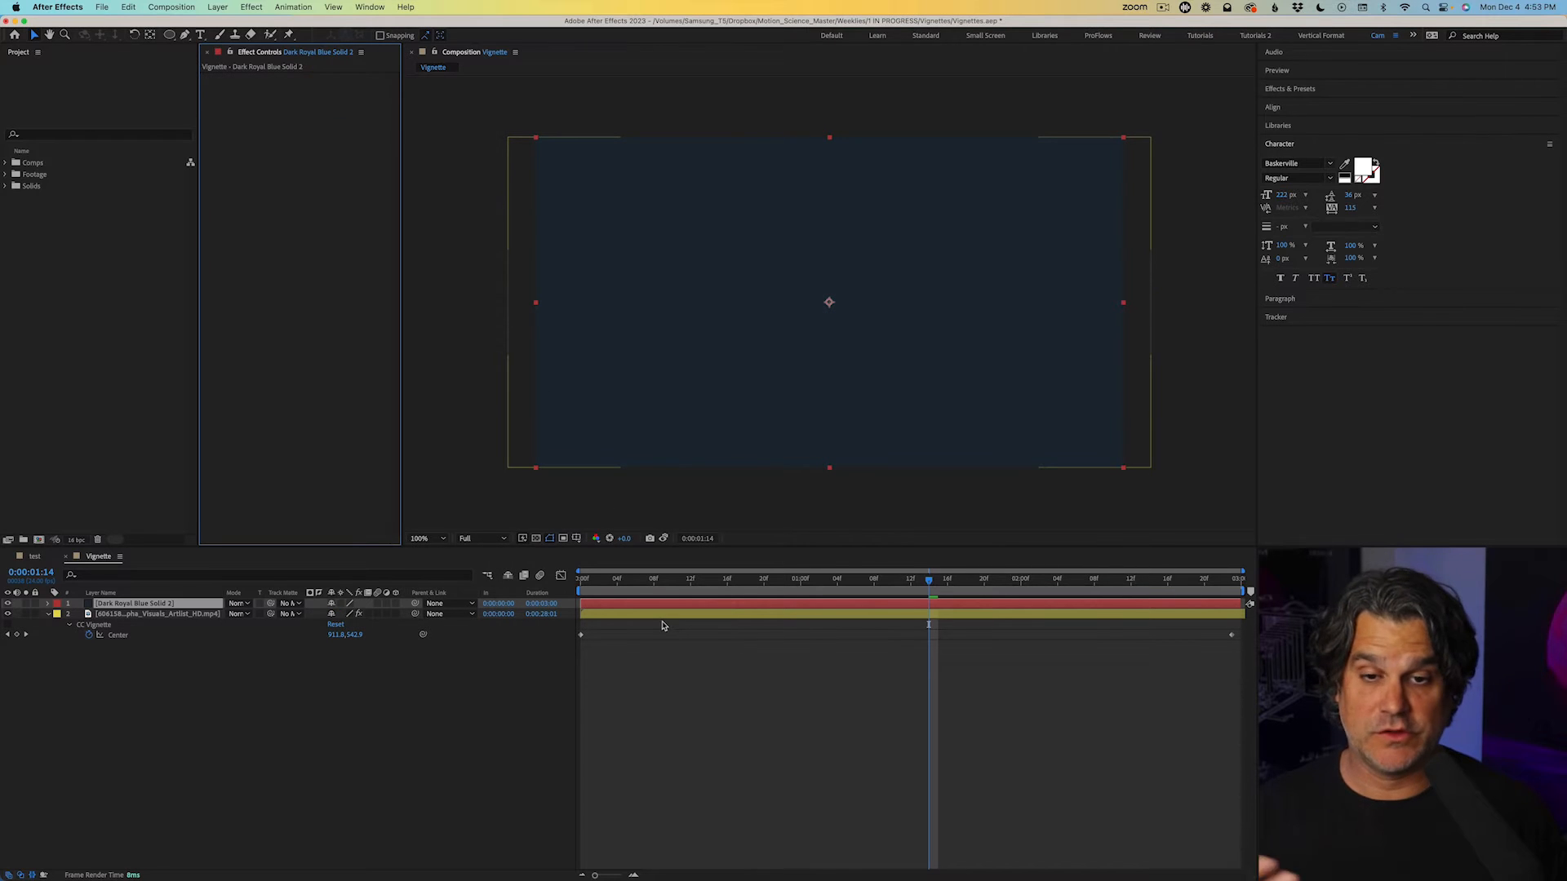
- Add an inverted oval mask to the blue solid with about 370 px feather and check it across the clip
click(169, 34)
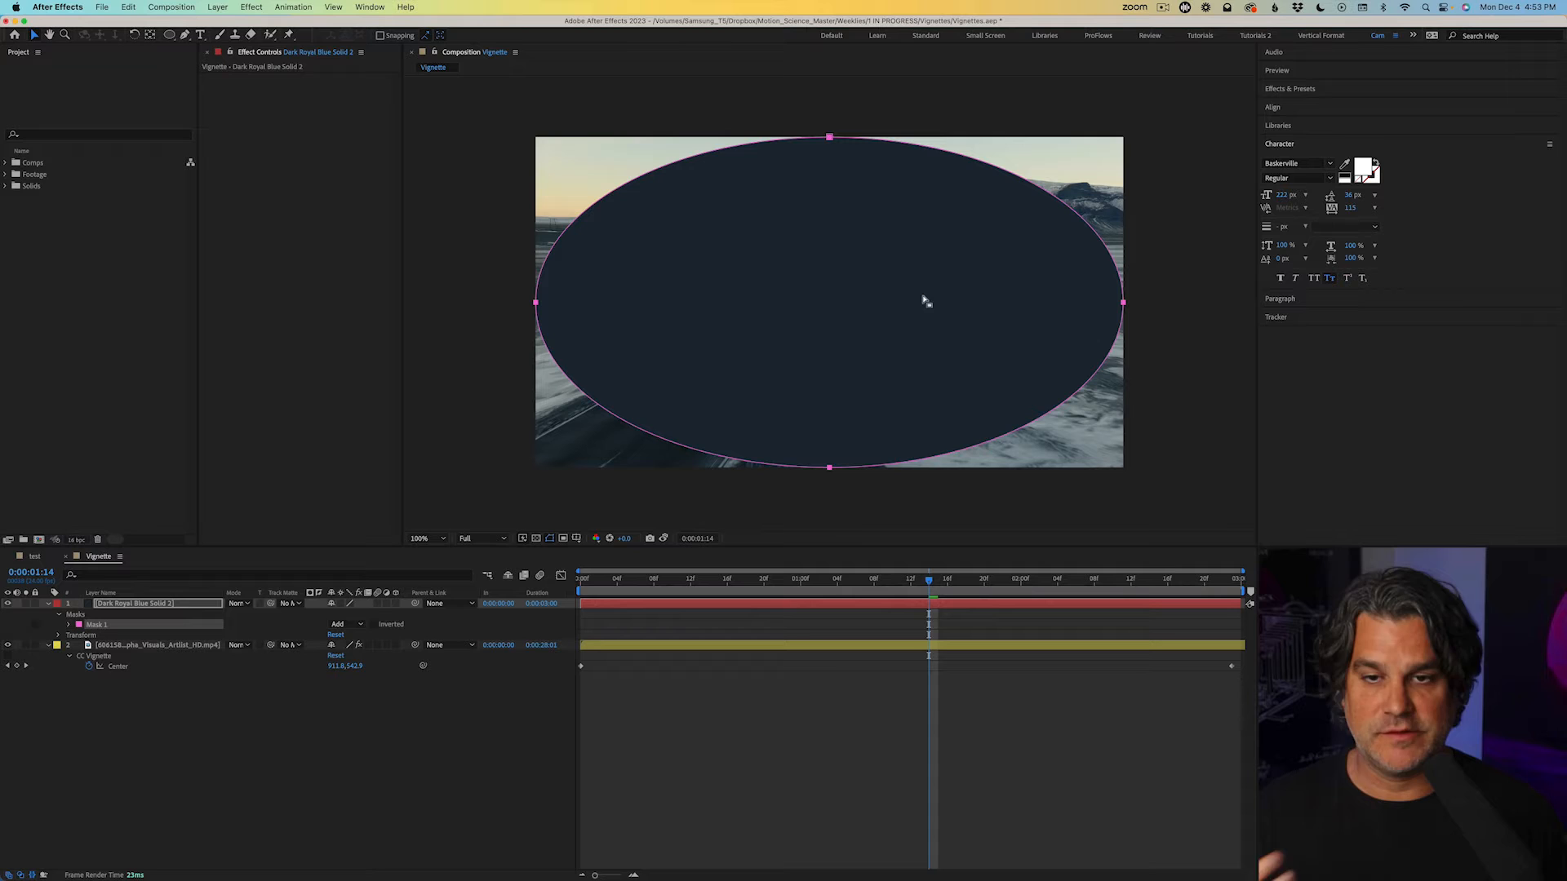
mouse_move(377, 631)
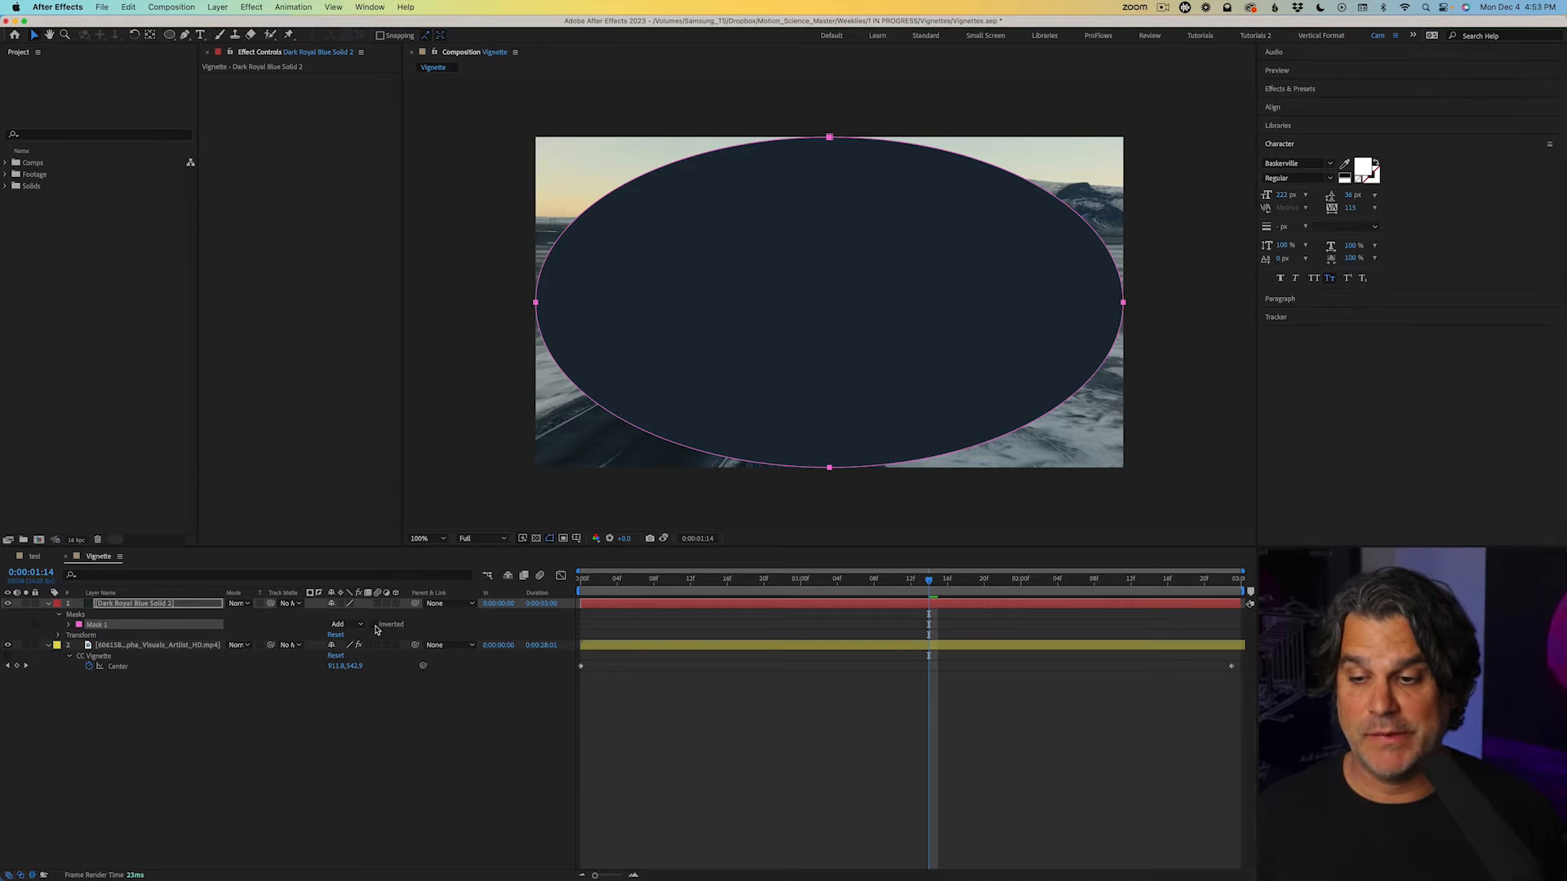
click(374, 624)
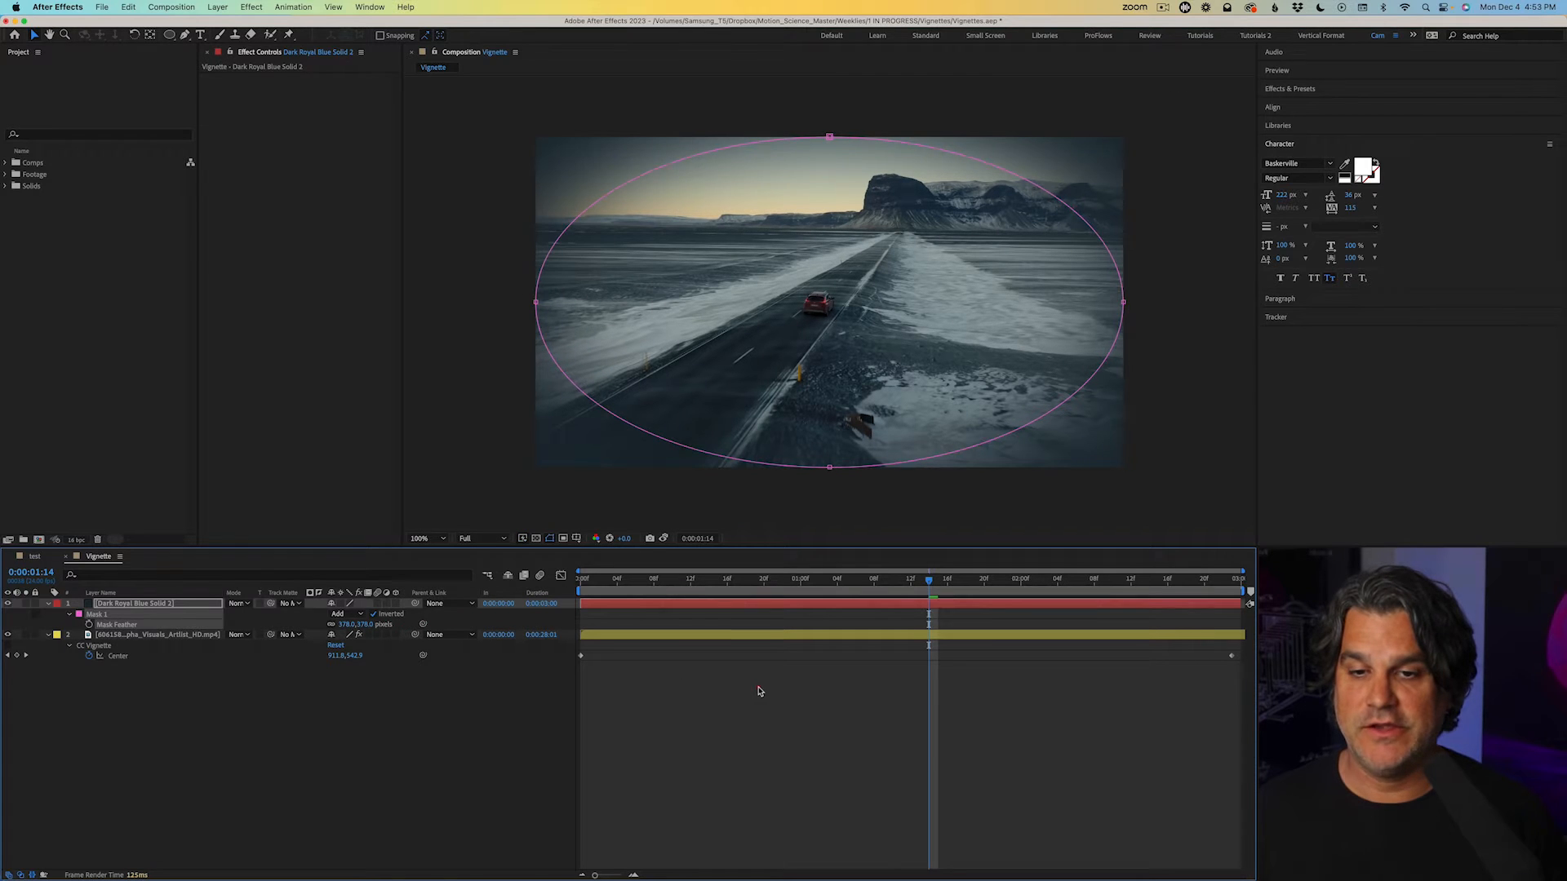
click(587, 577)
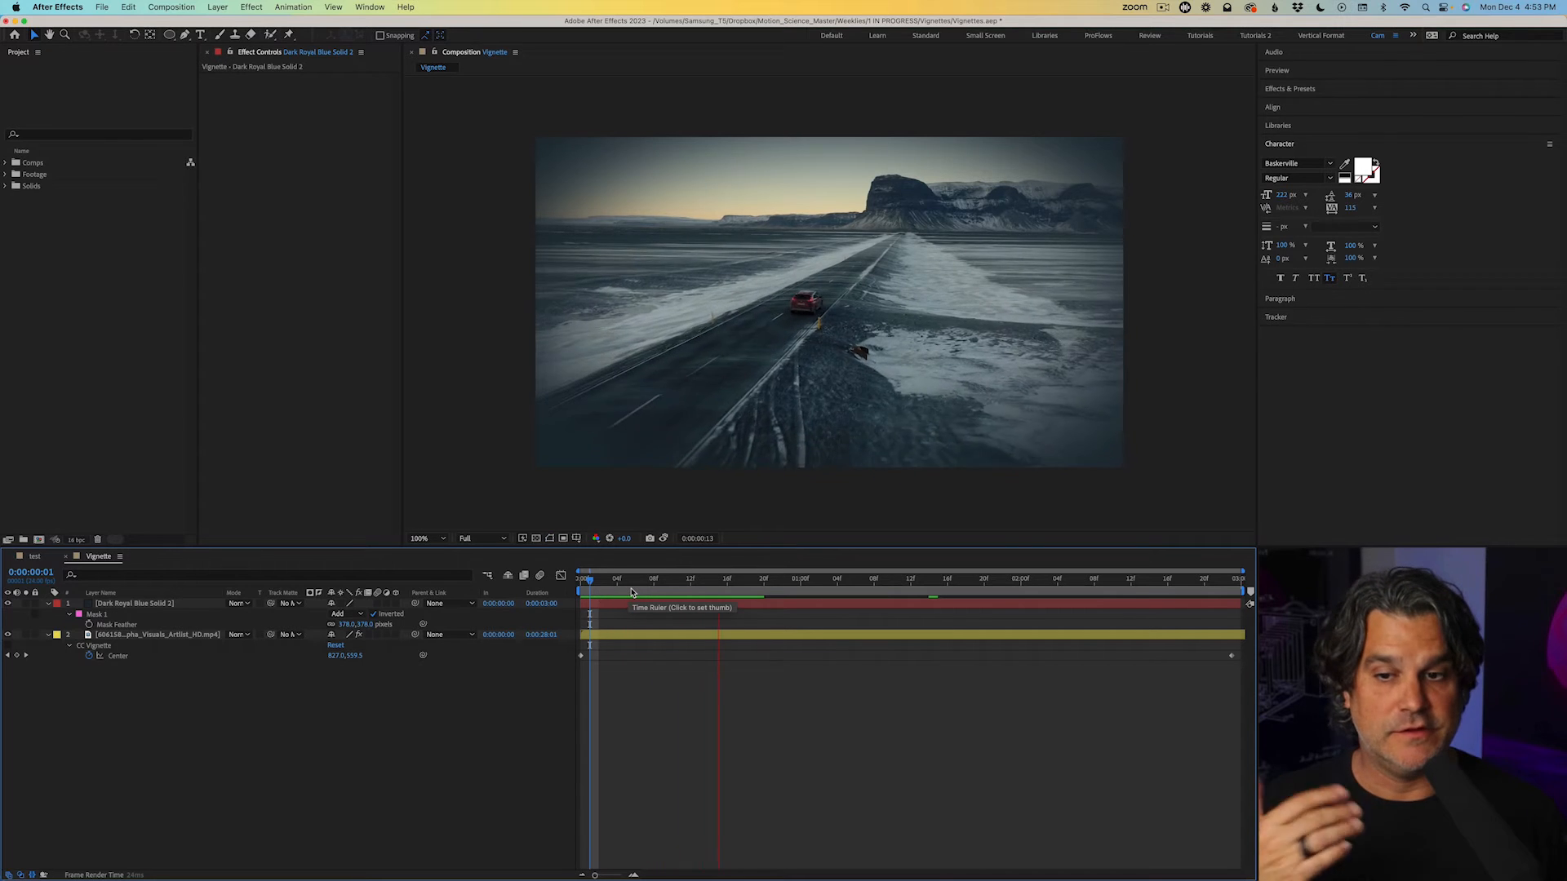
click(824, 585)
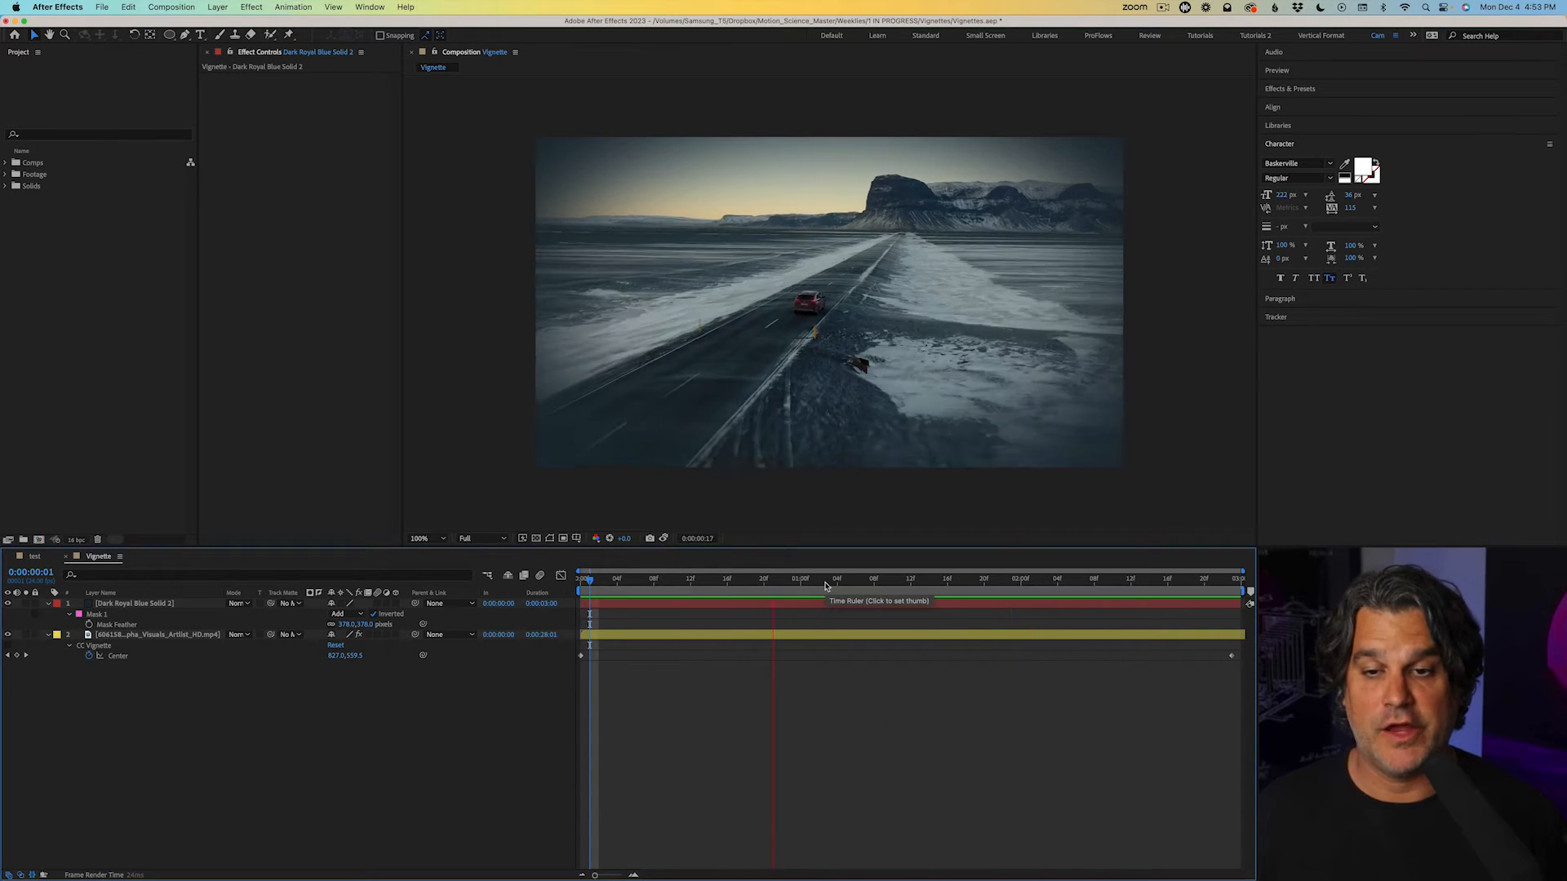
click(688, 578)
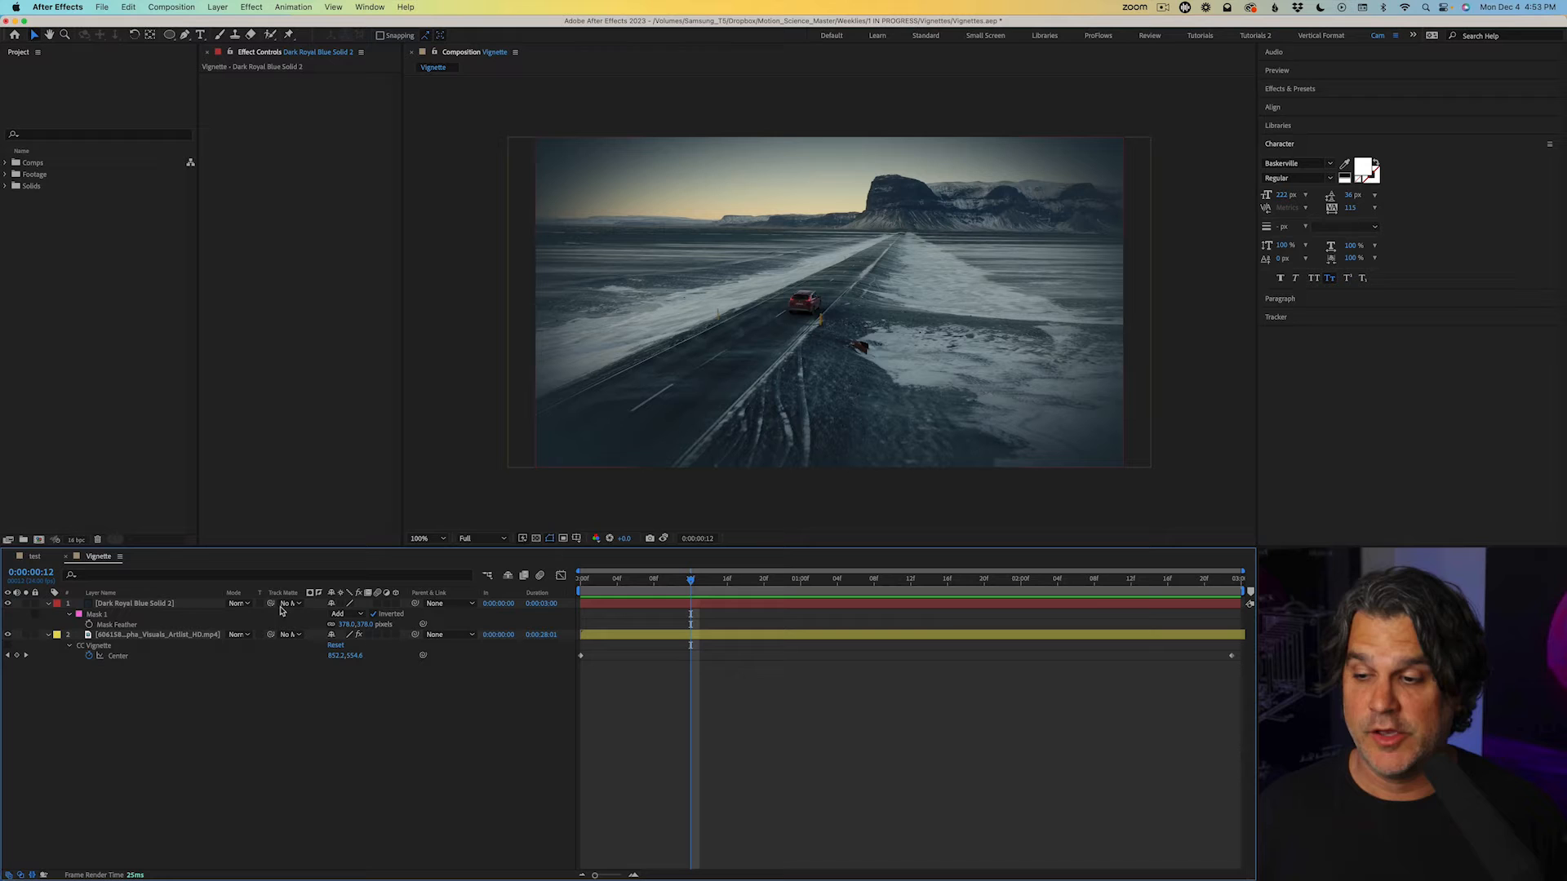
- Lower the blue solid to about 77% opacity and tilt its oval mask along the road with Mask Path keyframes
click(131, 604)
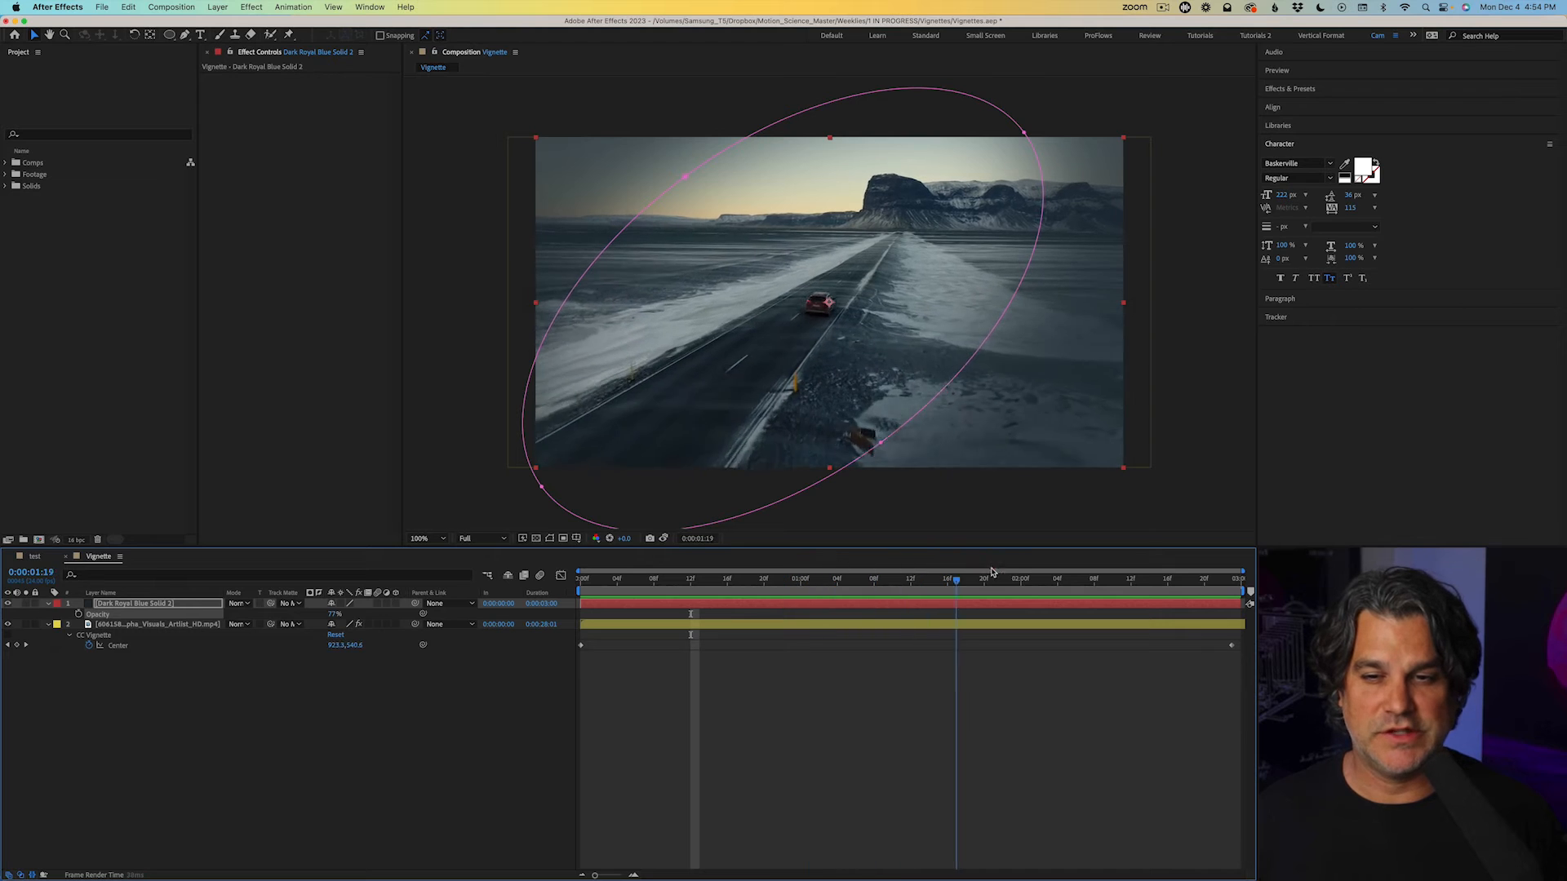
click(764, 578)
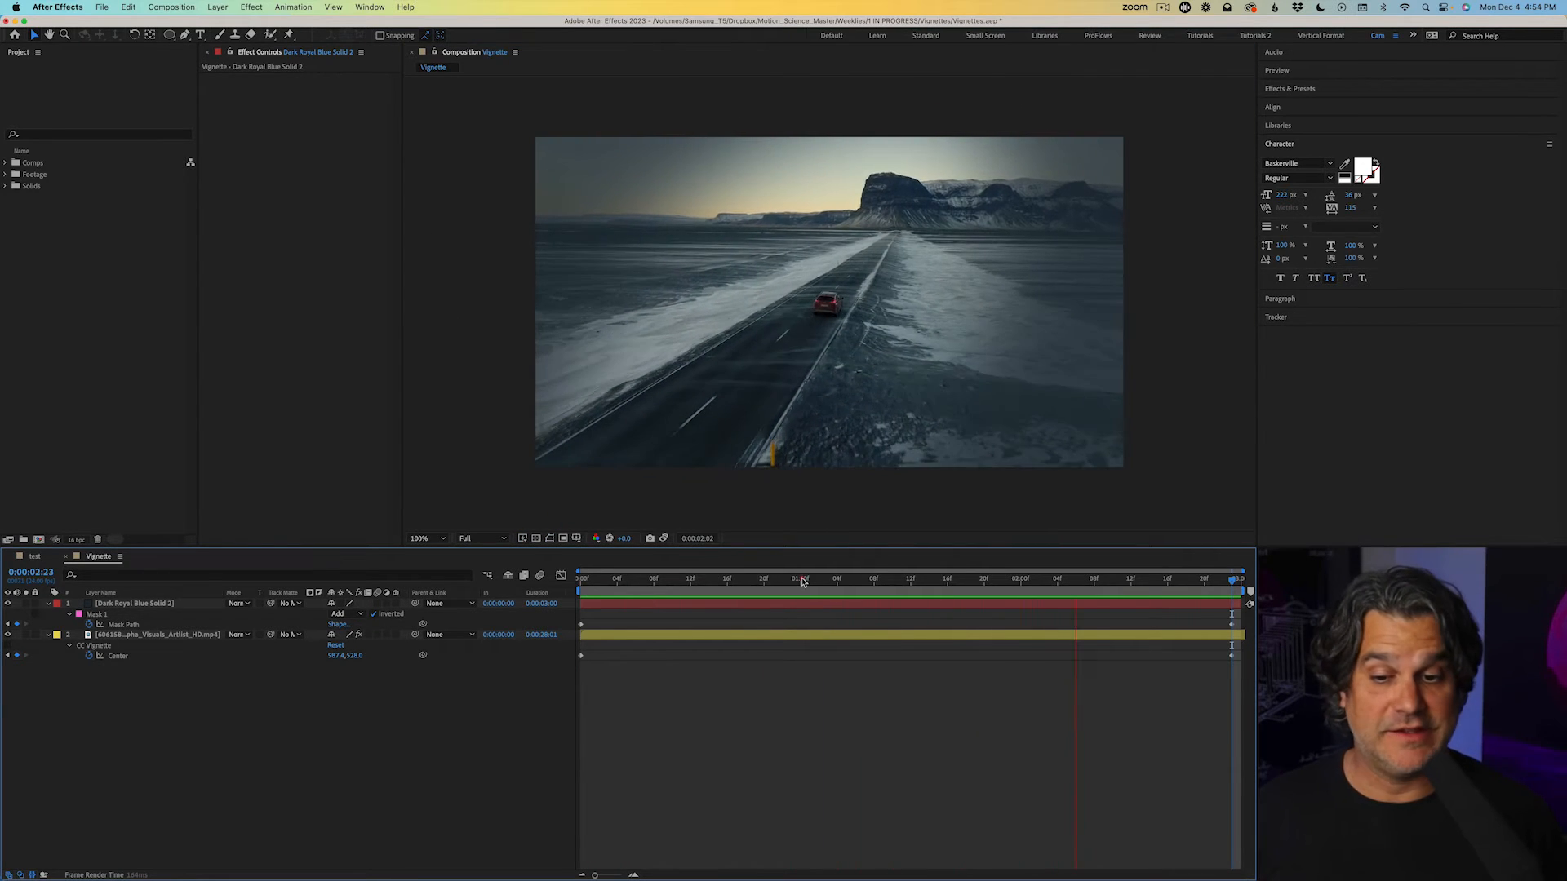
- Set the blue solid's blending mode to Hard Light at about 75% opacity
click(800, 578)
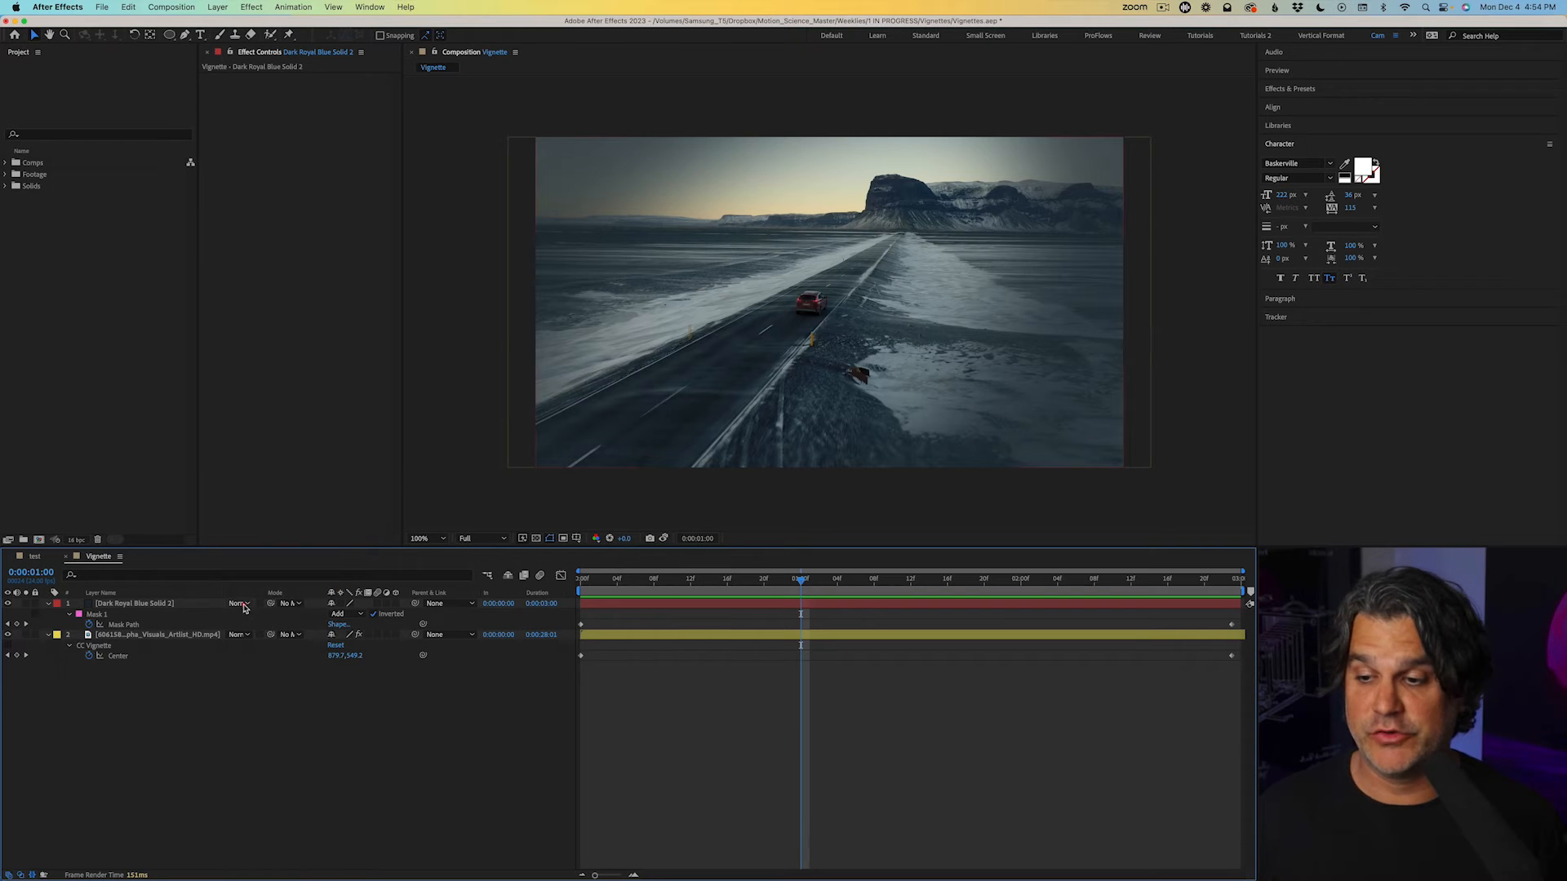
click(238, 604)
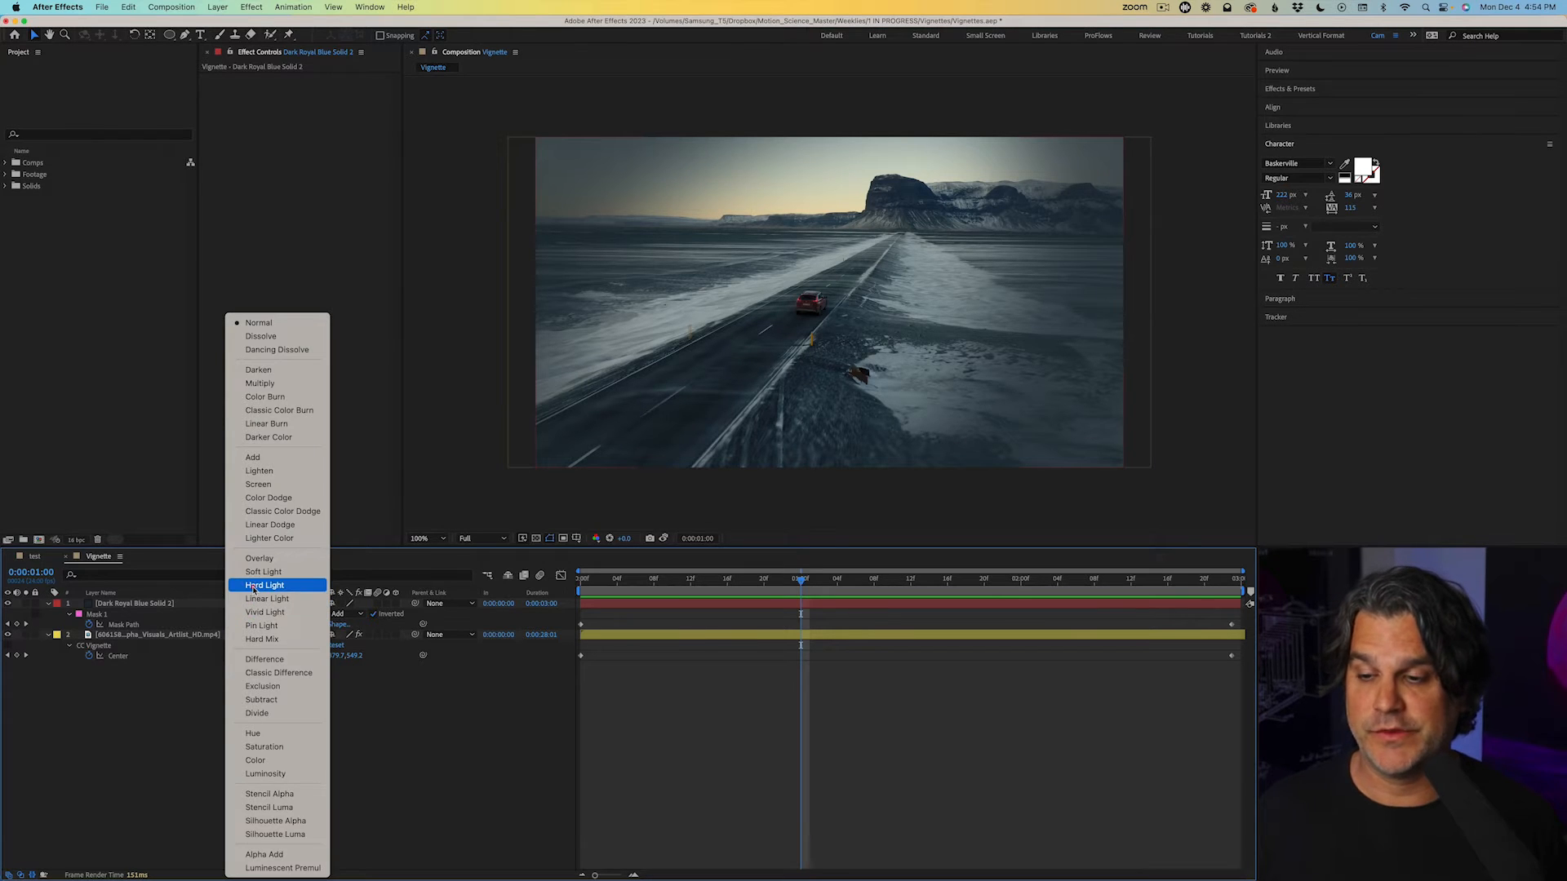
click(263, 584)
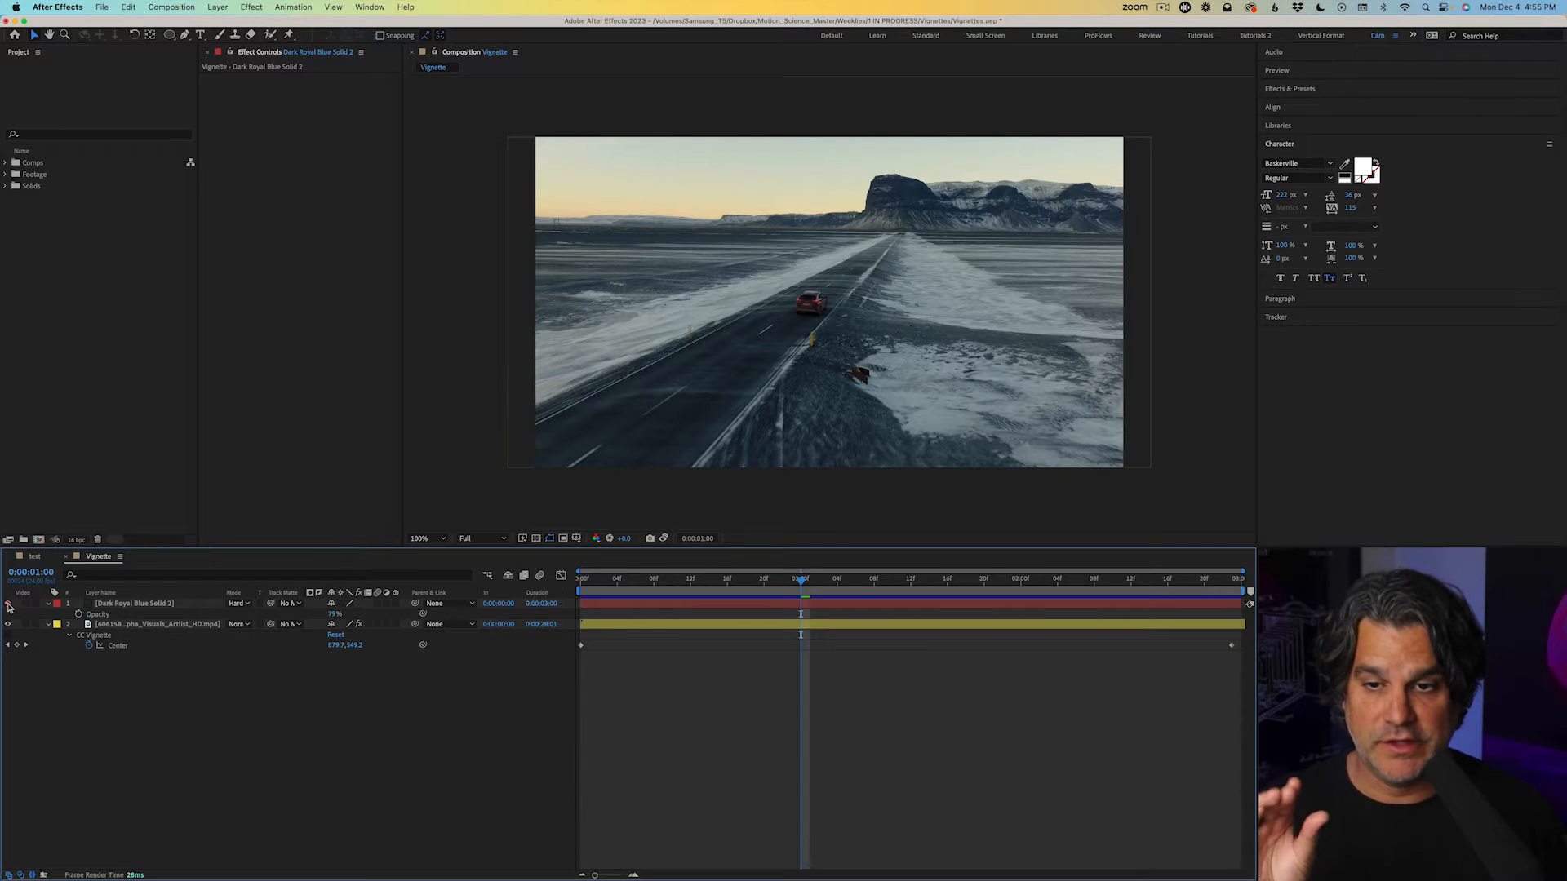
click(136, 604)
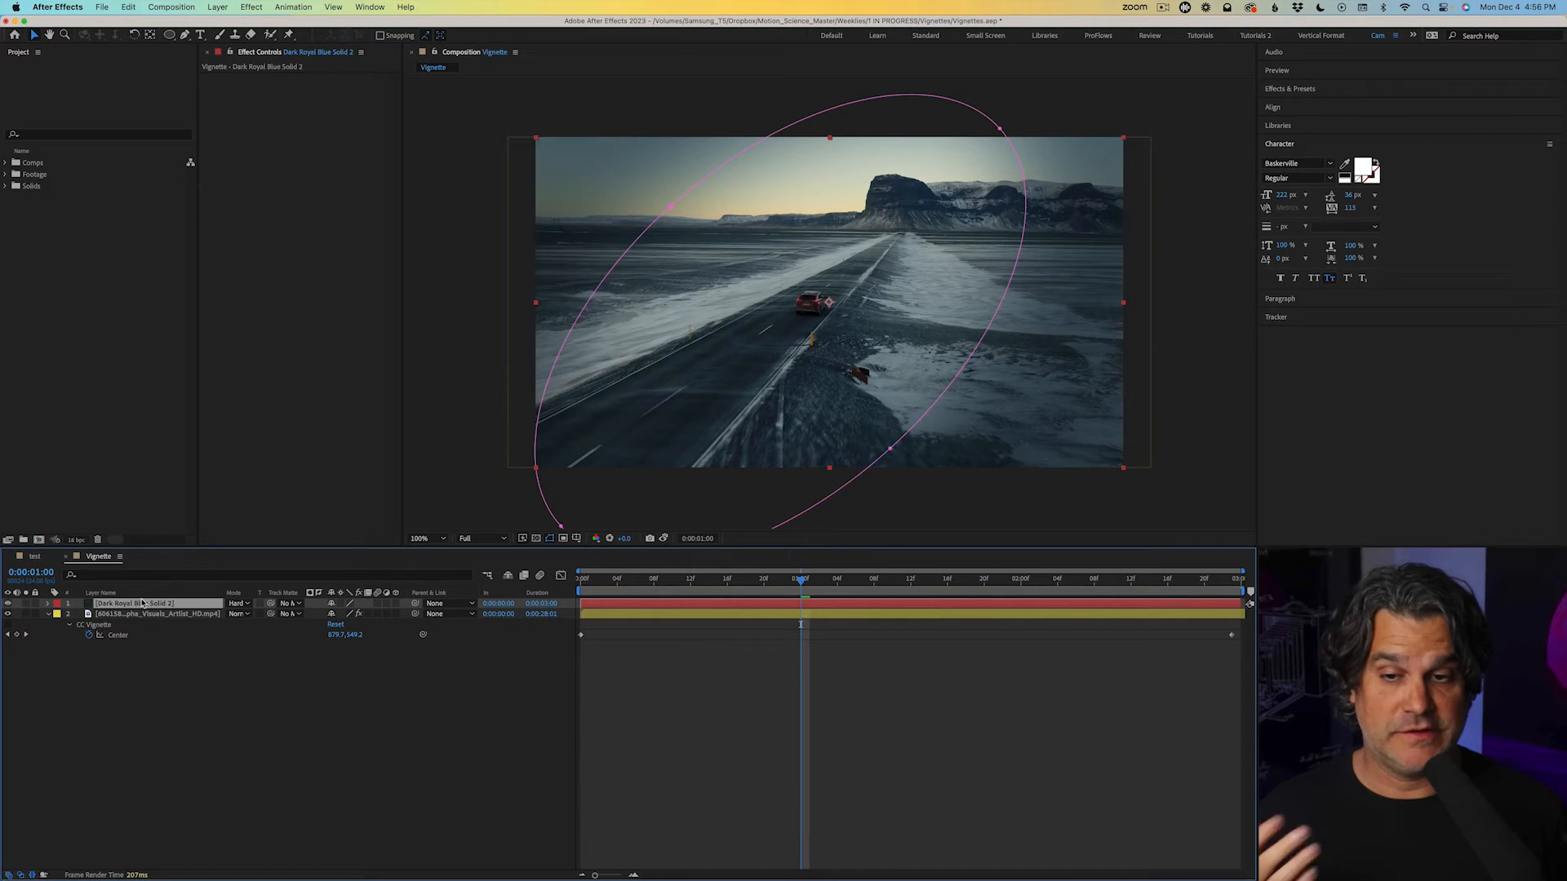
- Recolour the vignette solid to a pale blue-white in Solid Settings so the edges brighten
click(217, 7)
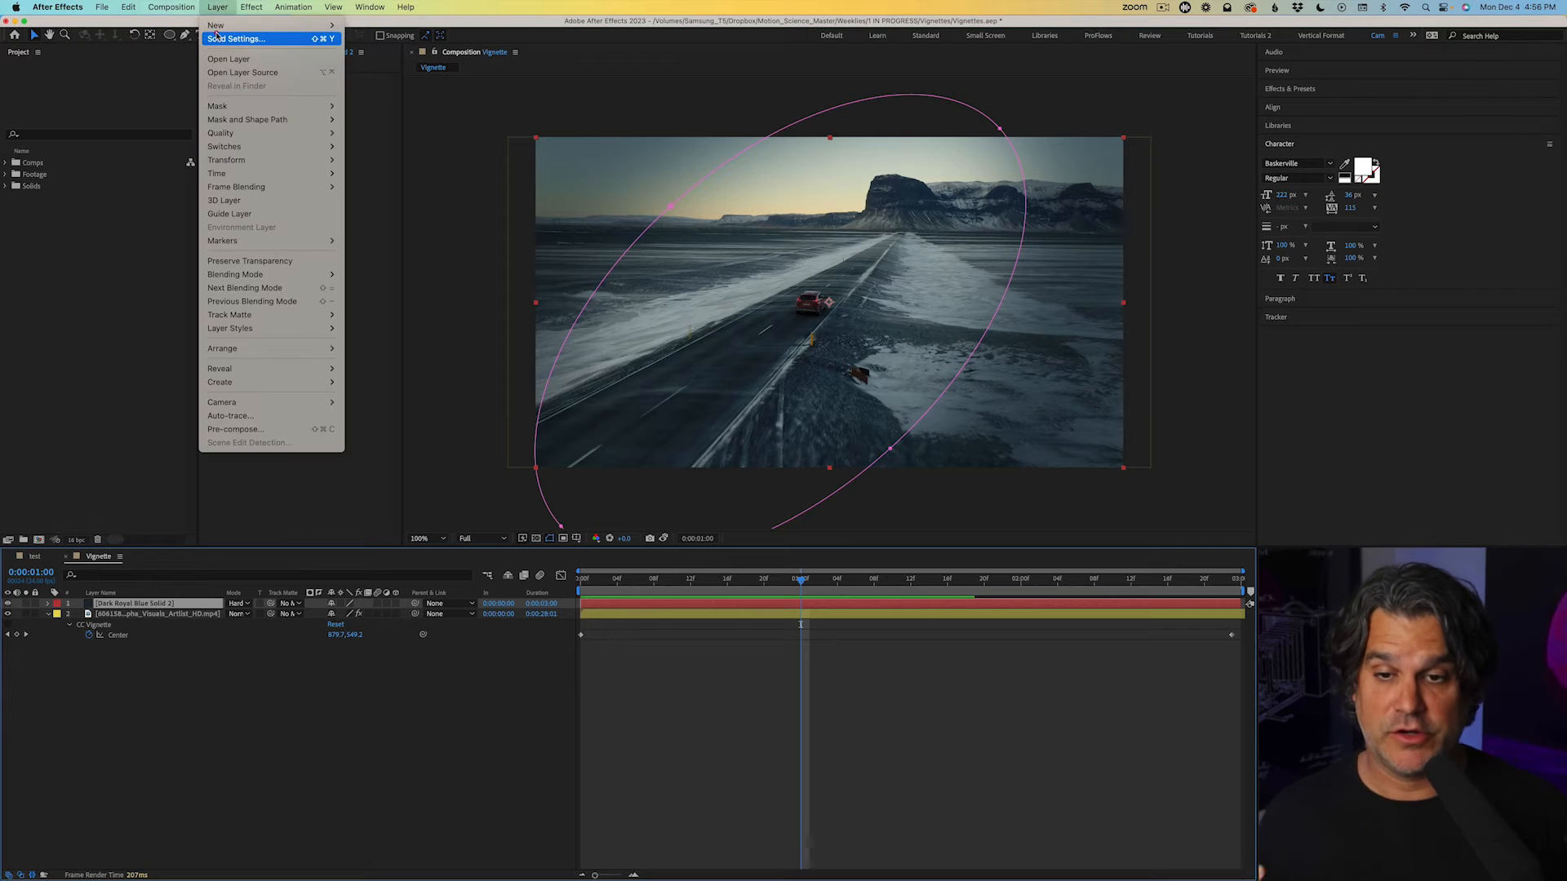
click(235, 37)
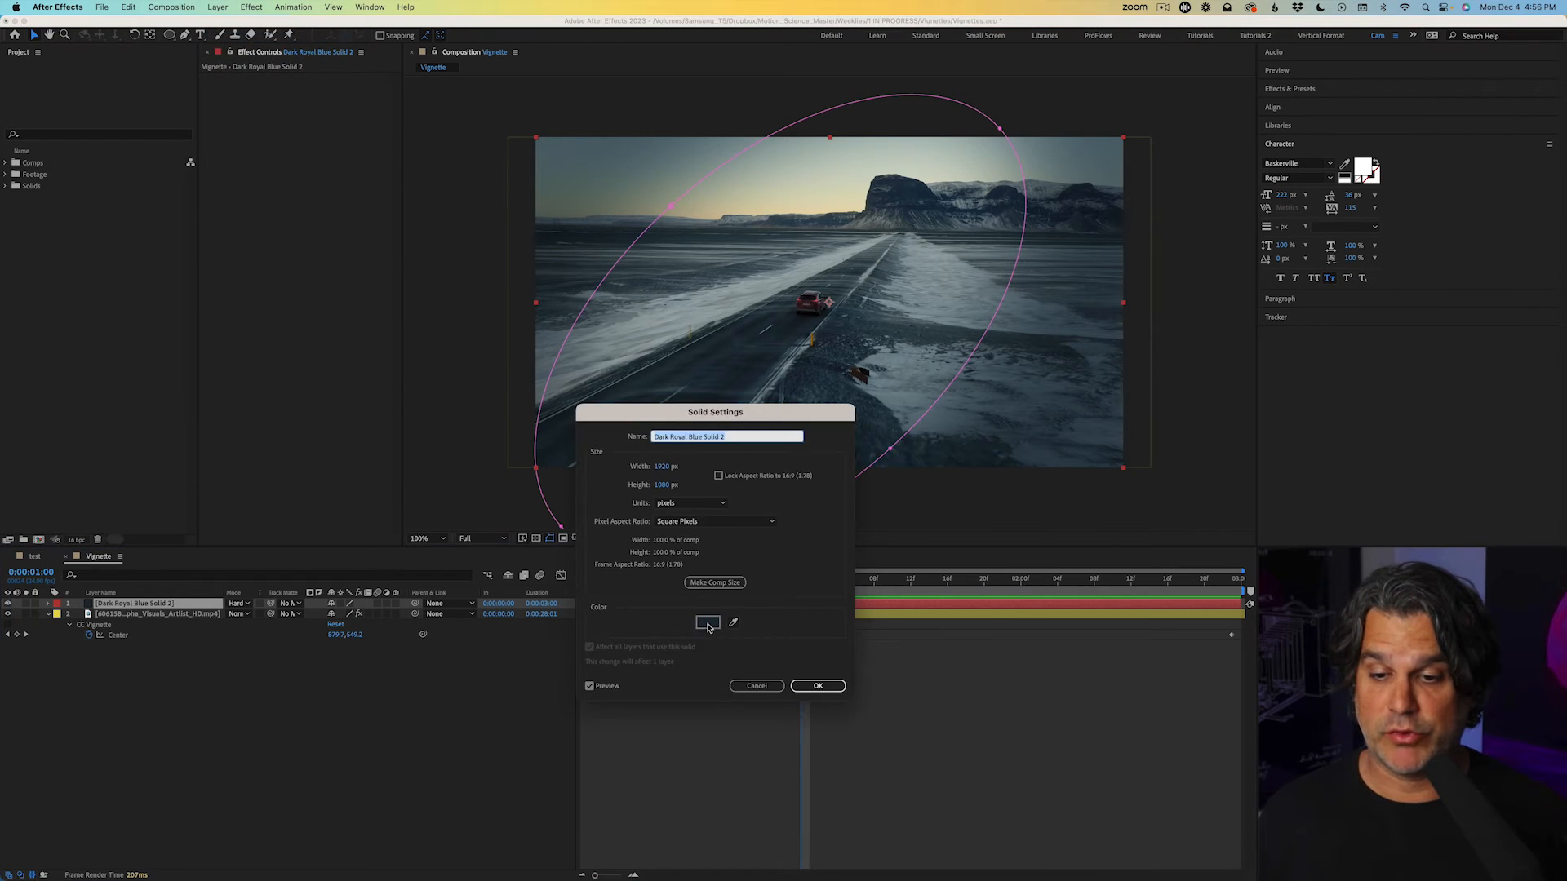
click(707, 622)
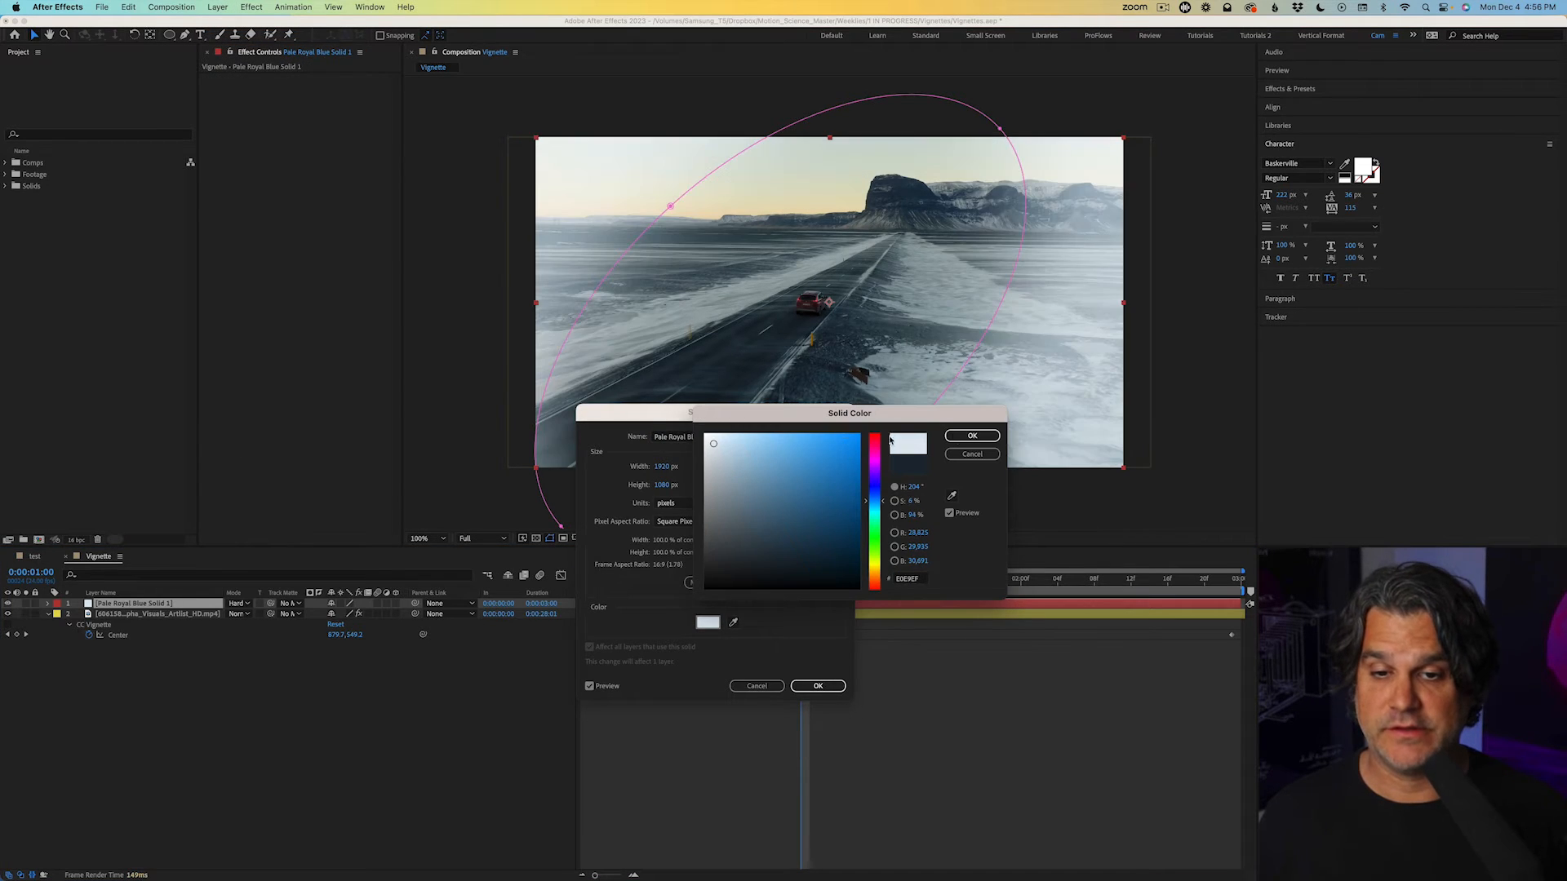
click(970, 436)
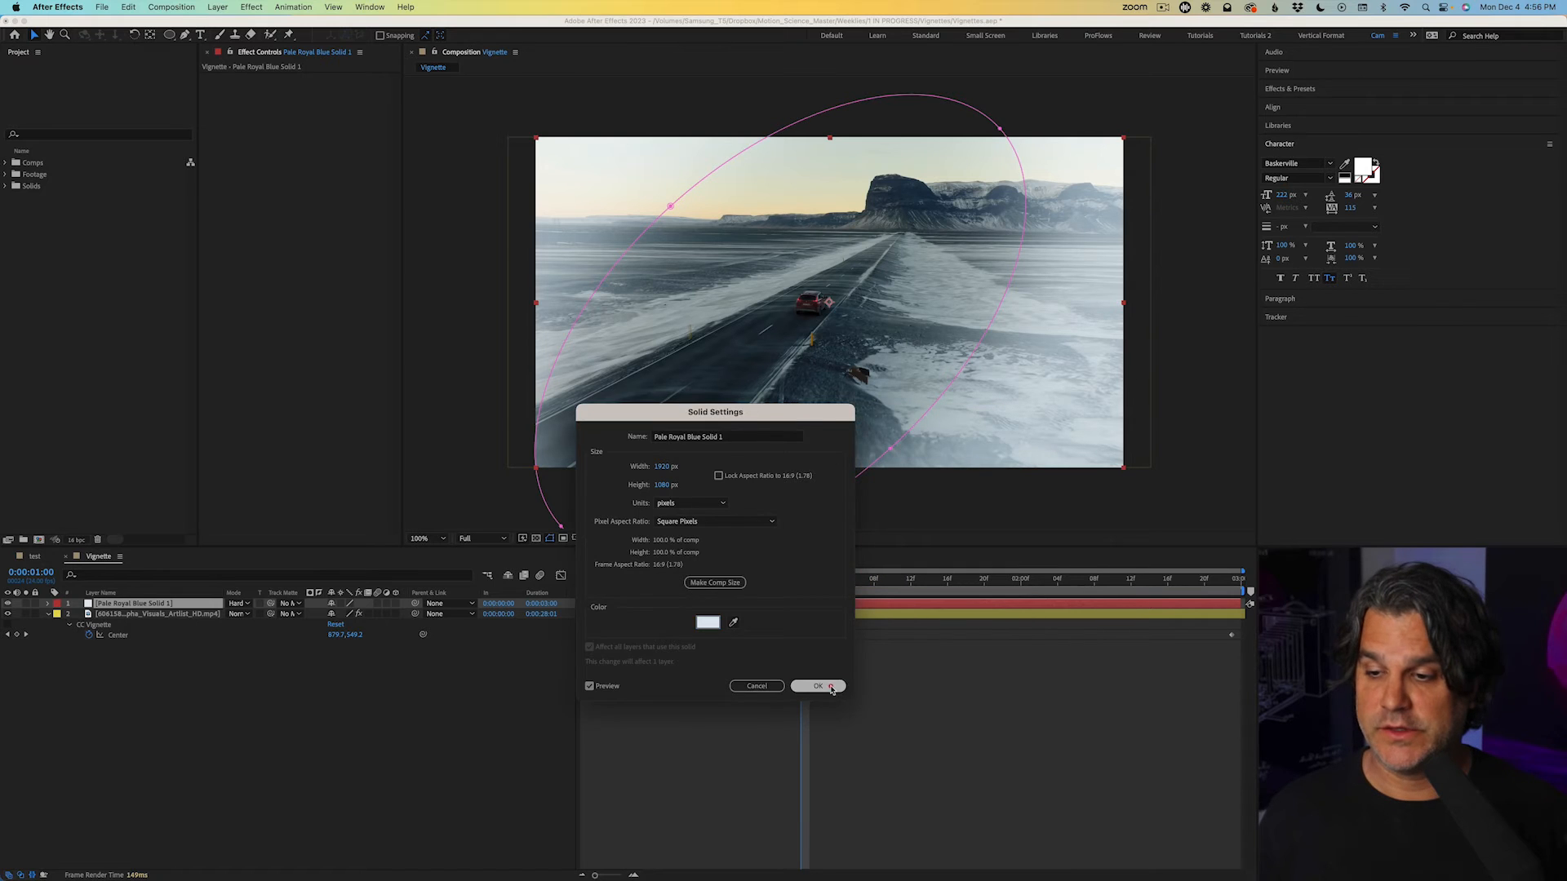
click(818, 688)
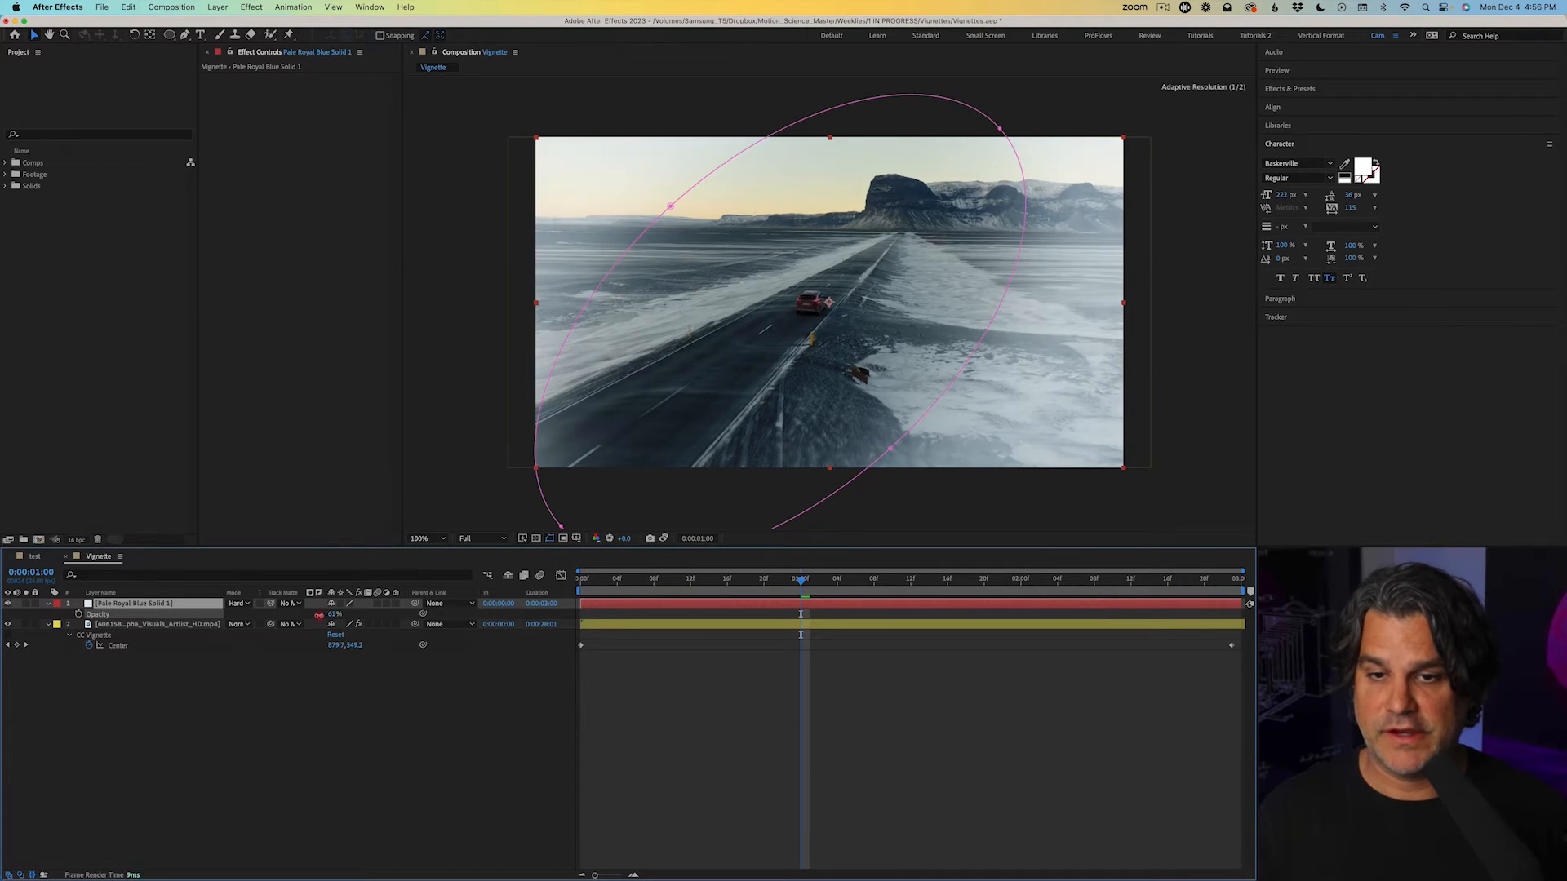
click(577, 537)
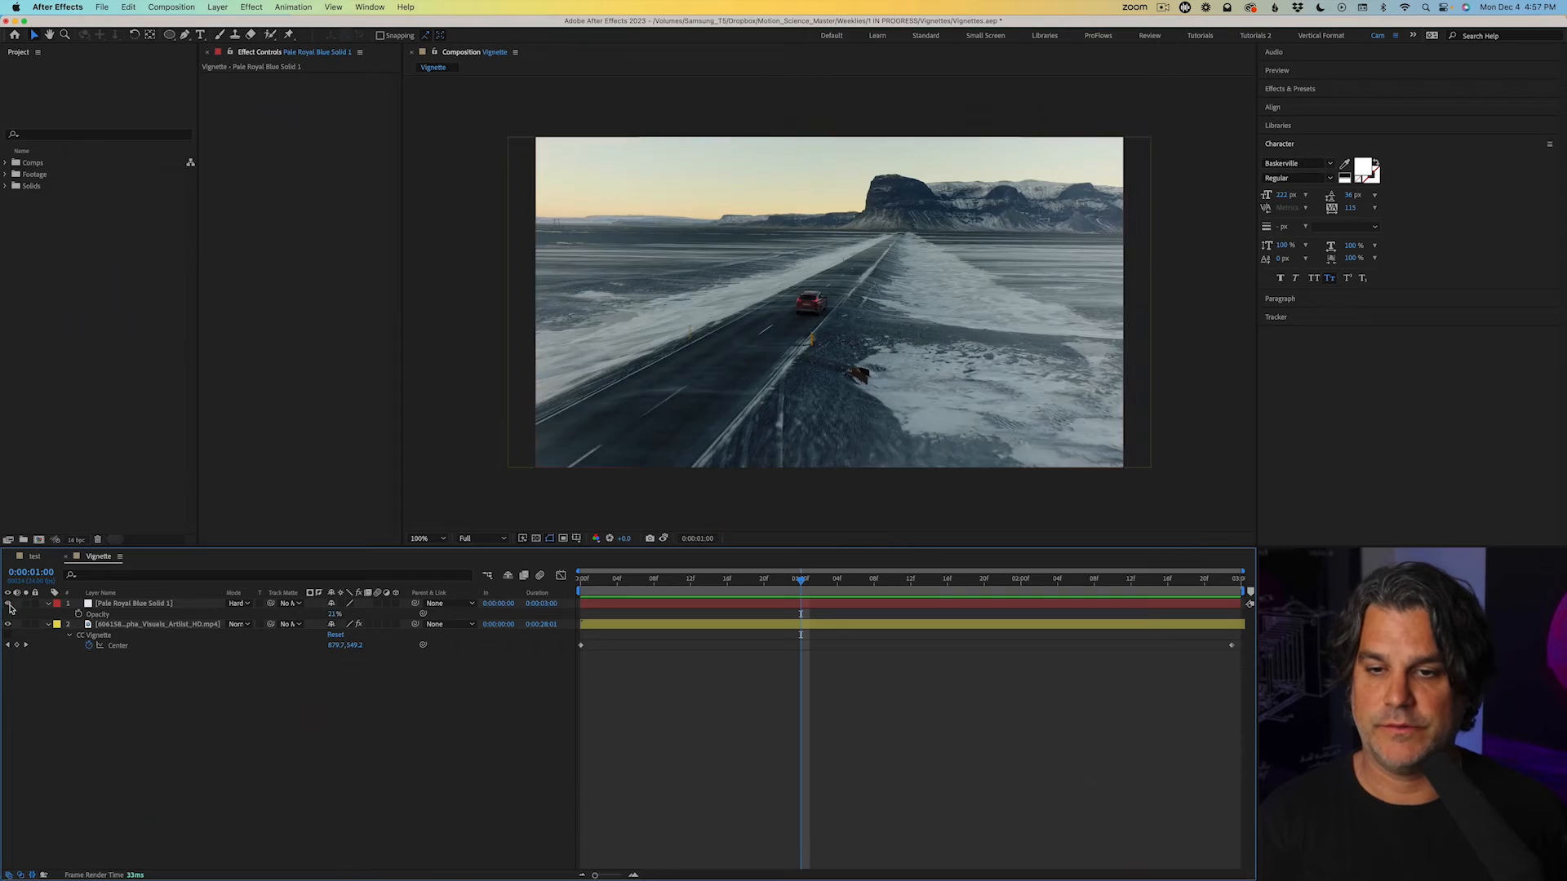
- Import the additional clips and place the smoky portrait clip on top of the Vignette timeline
click(6, 175)
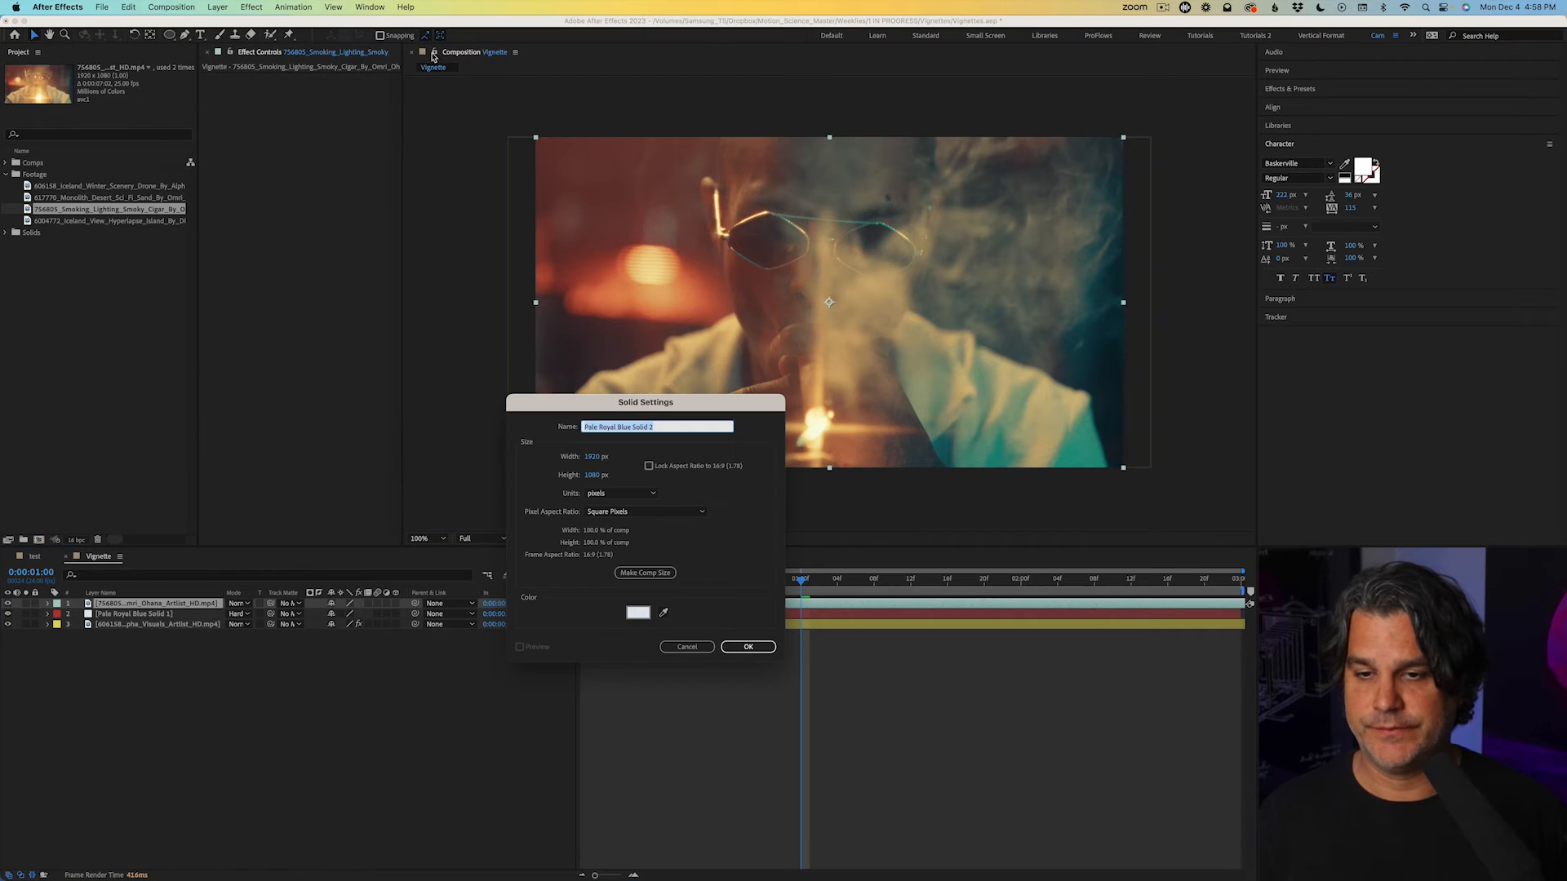
- Give the new solid a deep blue colour and start a Pen-tool freeform mask around the smoking figure
click(638, 612)
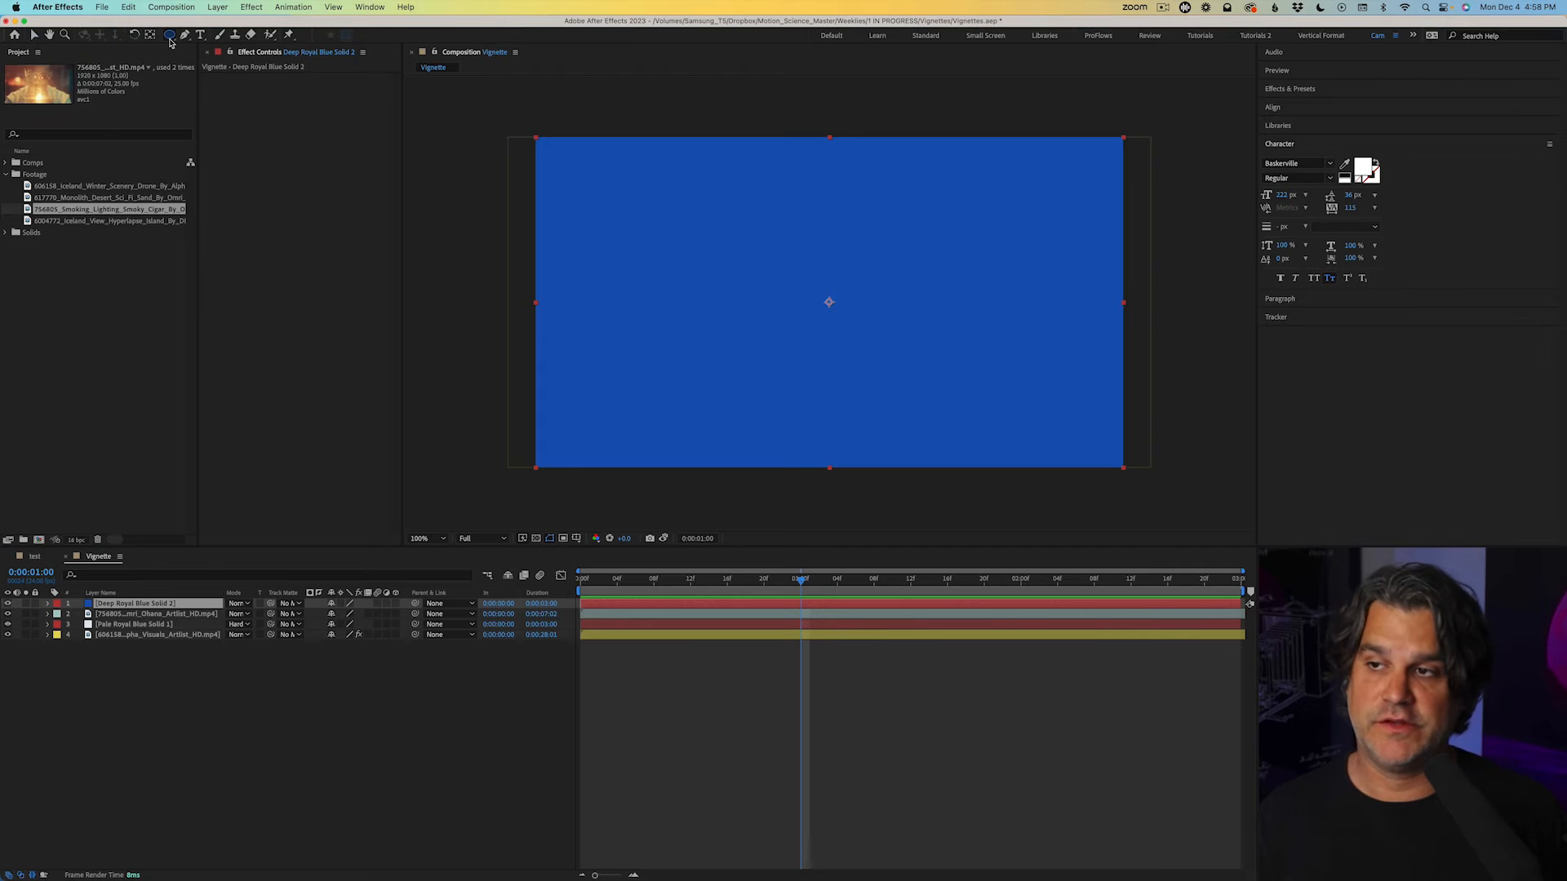
click(170, 34)
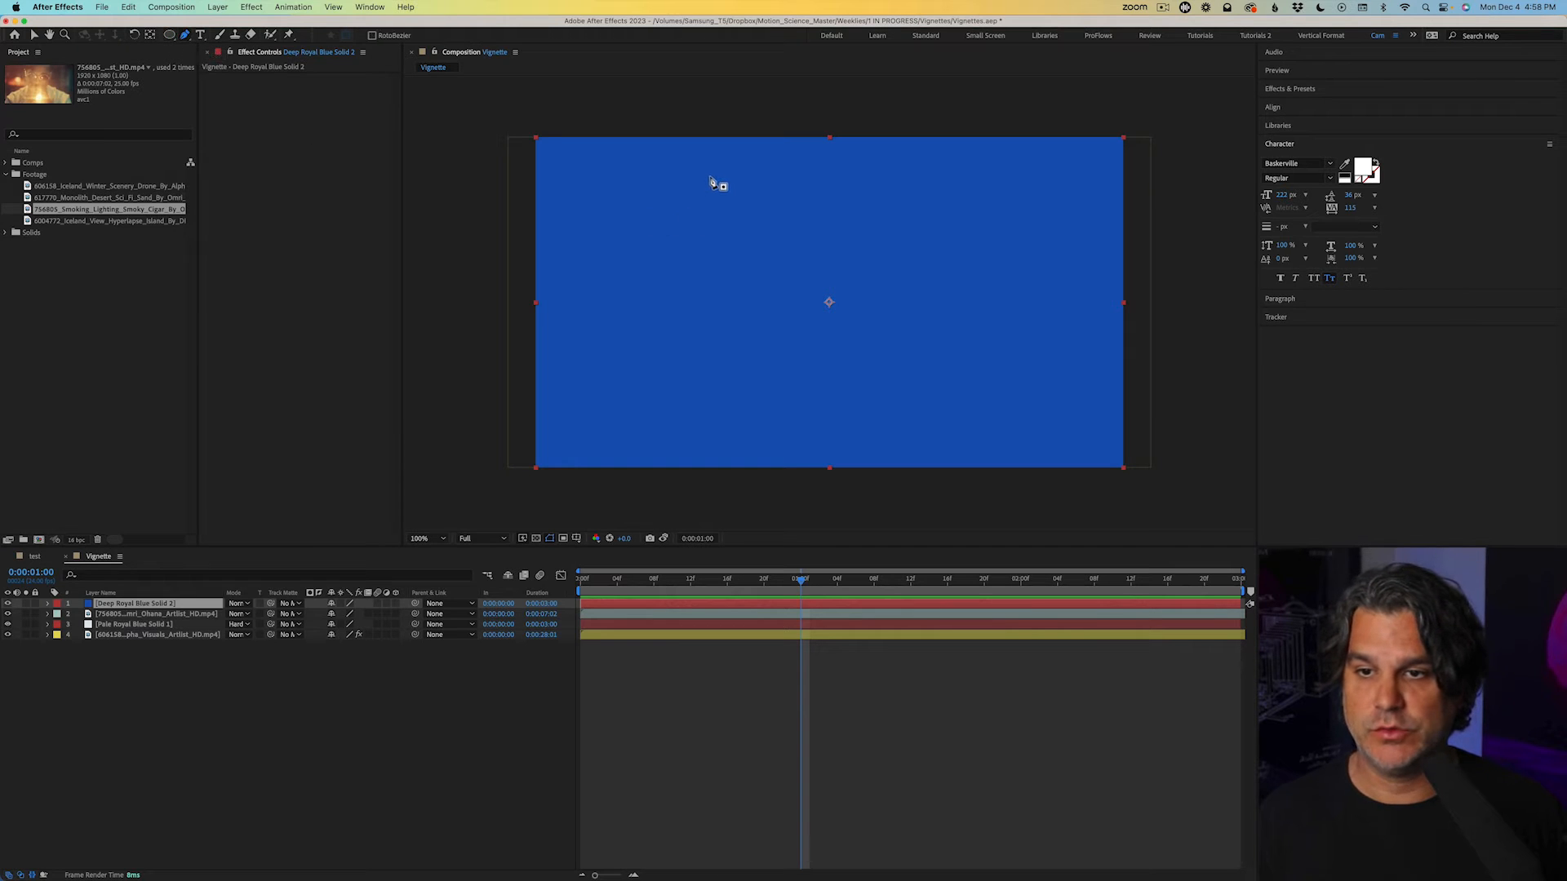
click(589, 418)
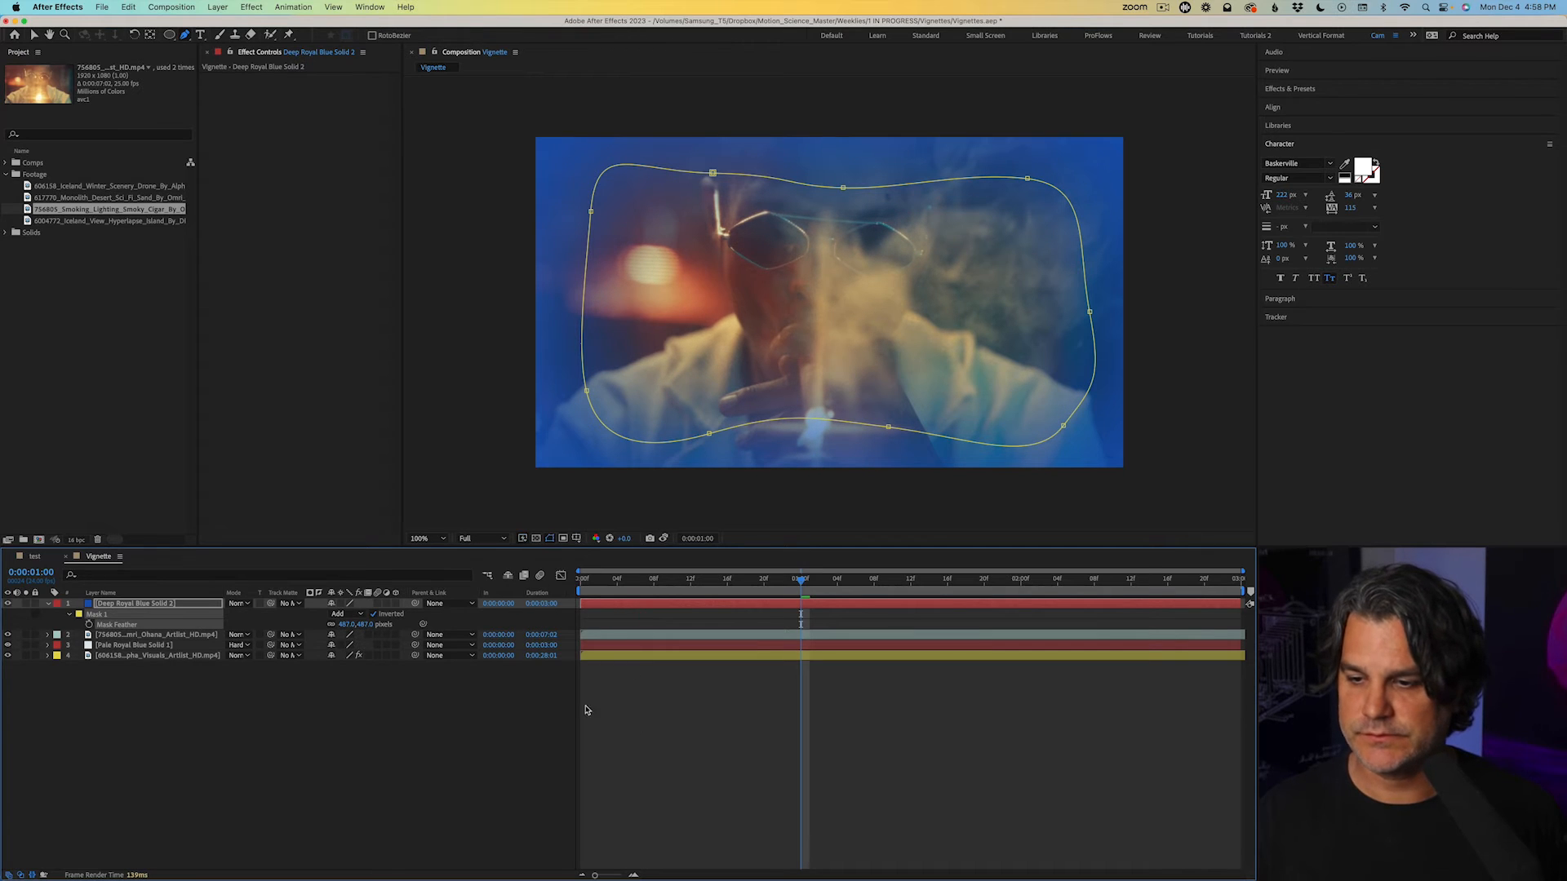
- Set the deep blue solid's blending mode to Soft Light and collapse its mask properties
click(240, 604)
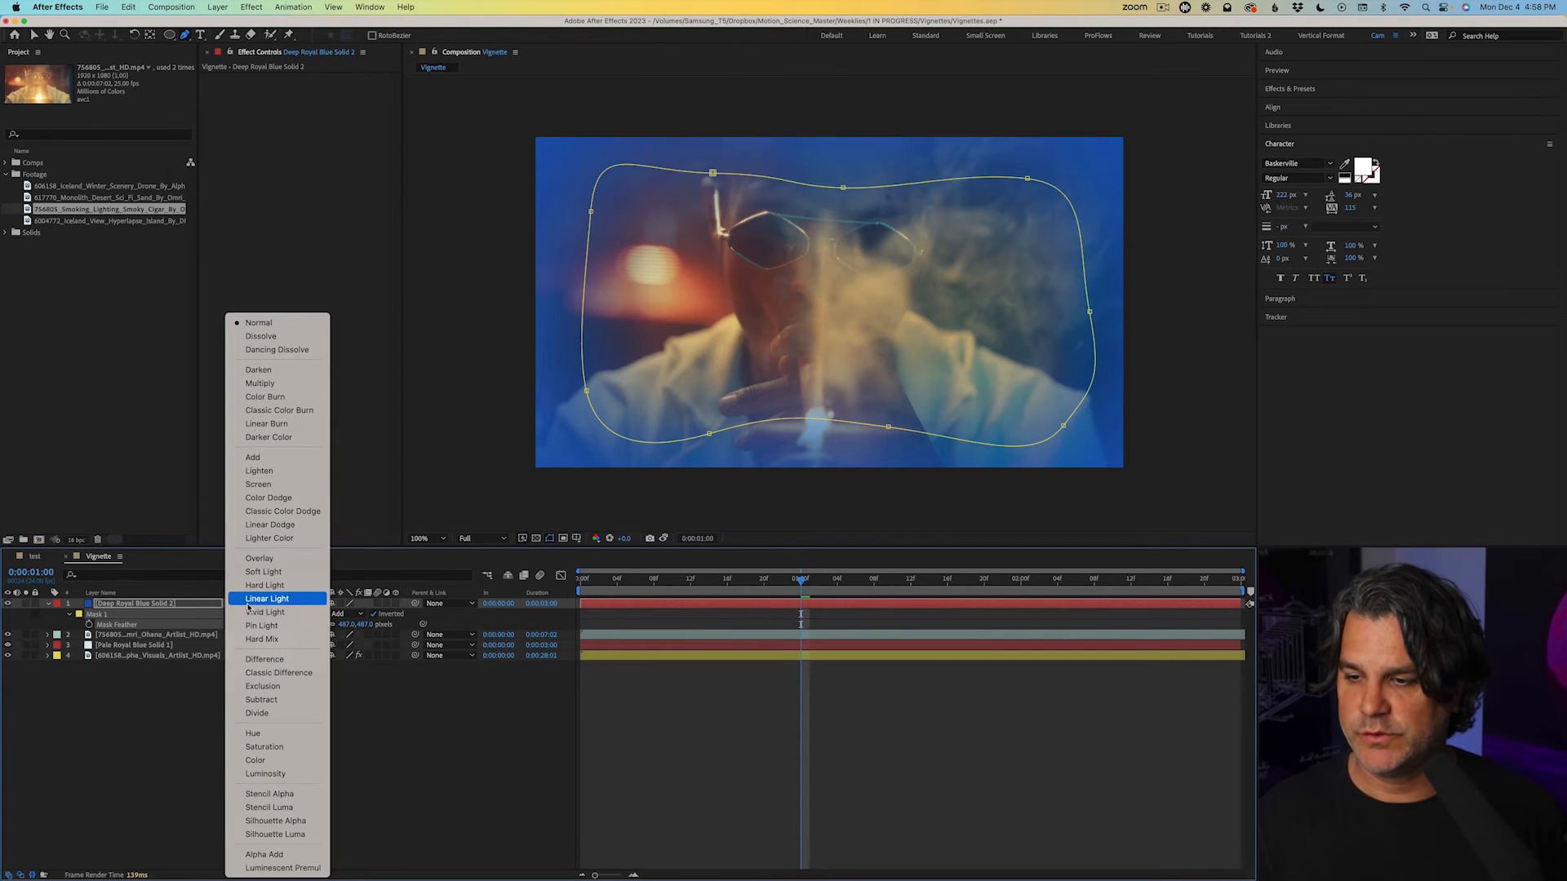
click(263, 571)
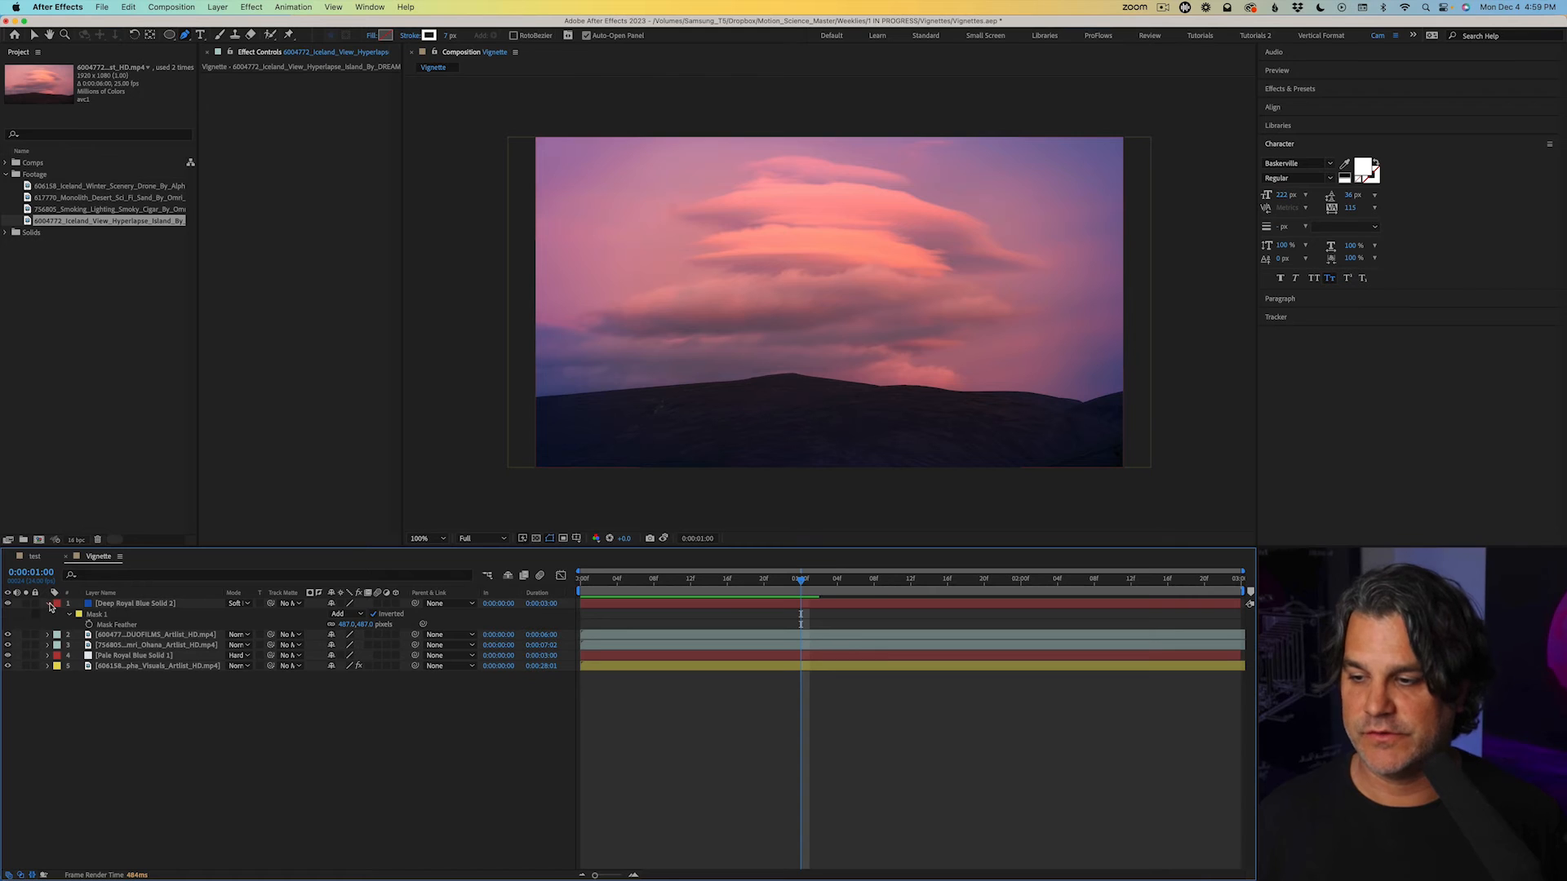
click(45, 603)
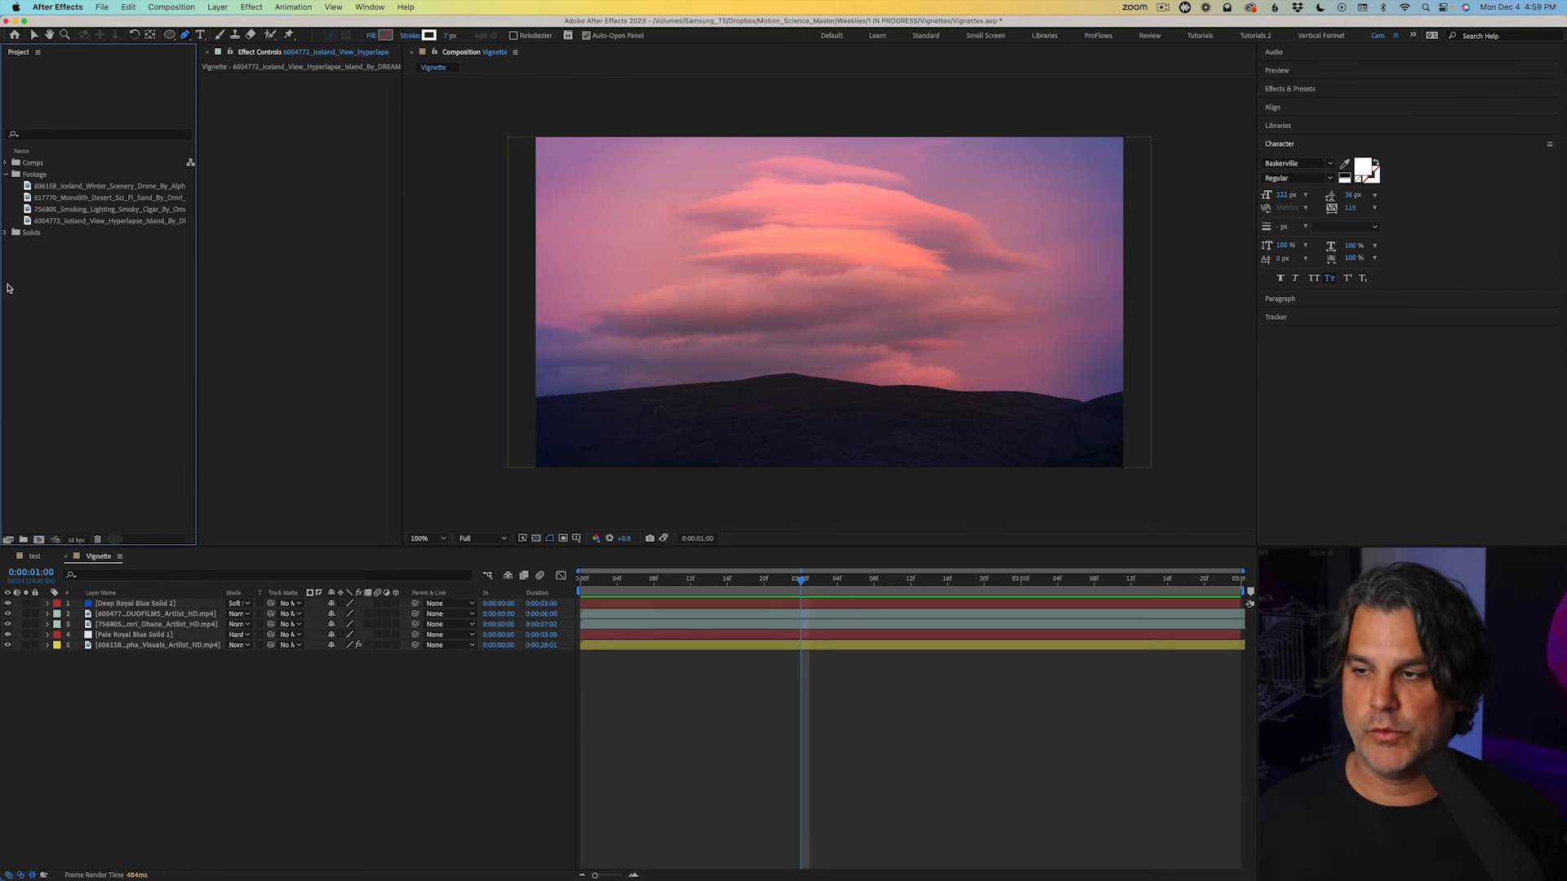
- Place the Monolith desert clip under the Deep Royal Blue solid and return the playhead to 0
click(108, 197)
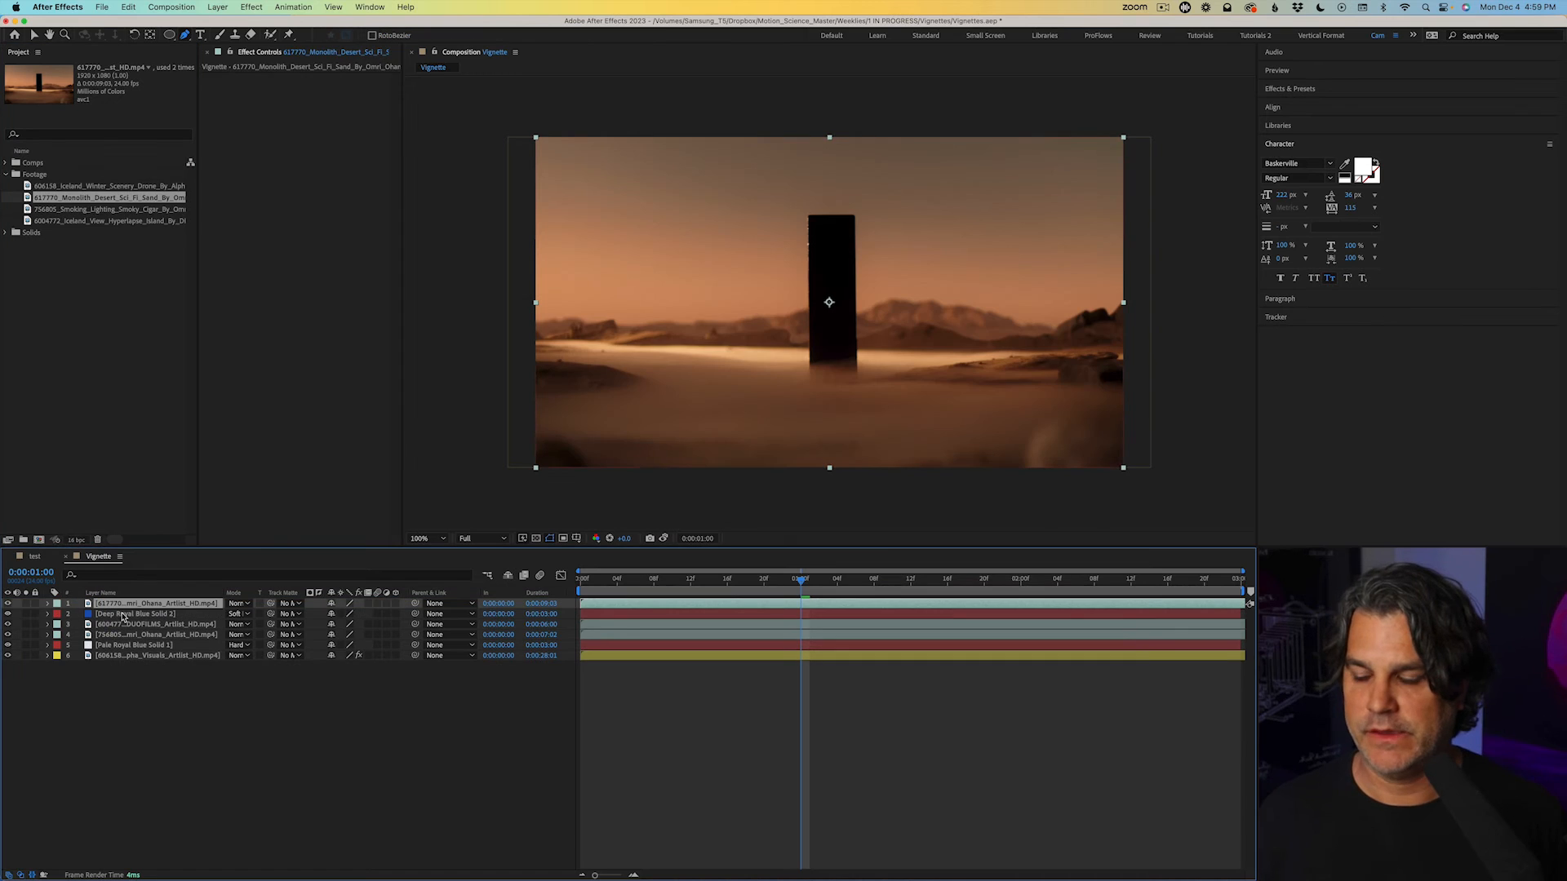
click(135, 604)
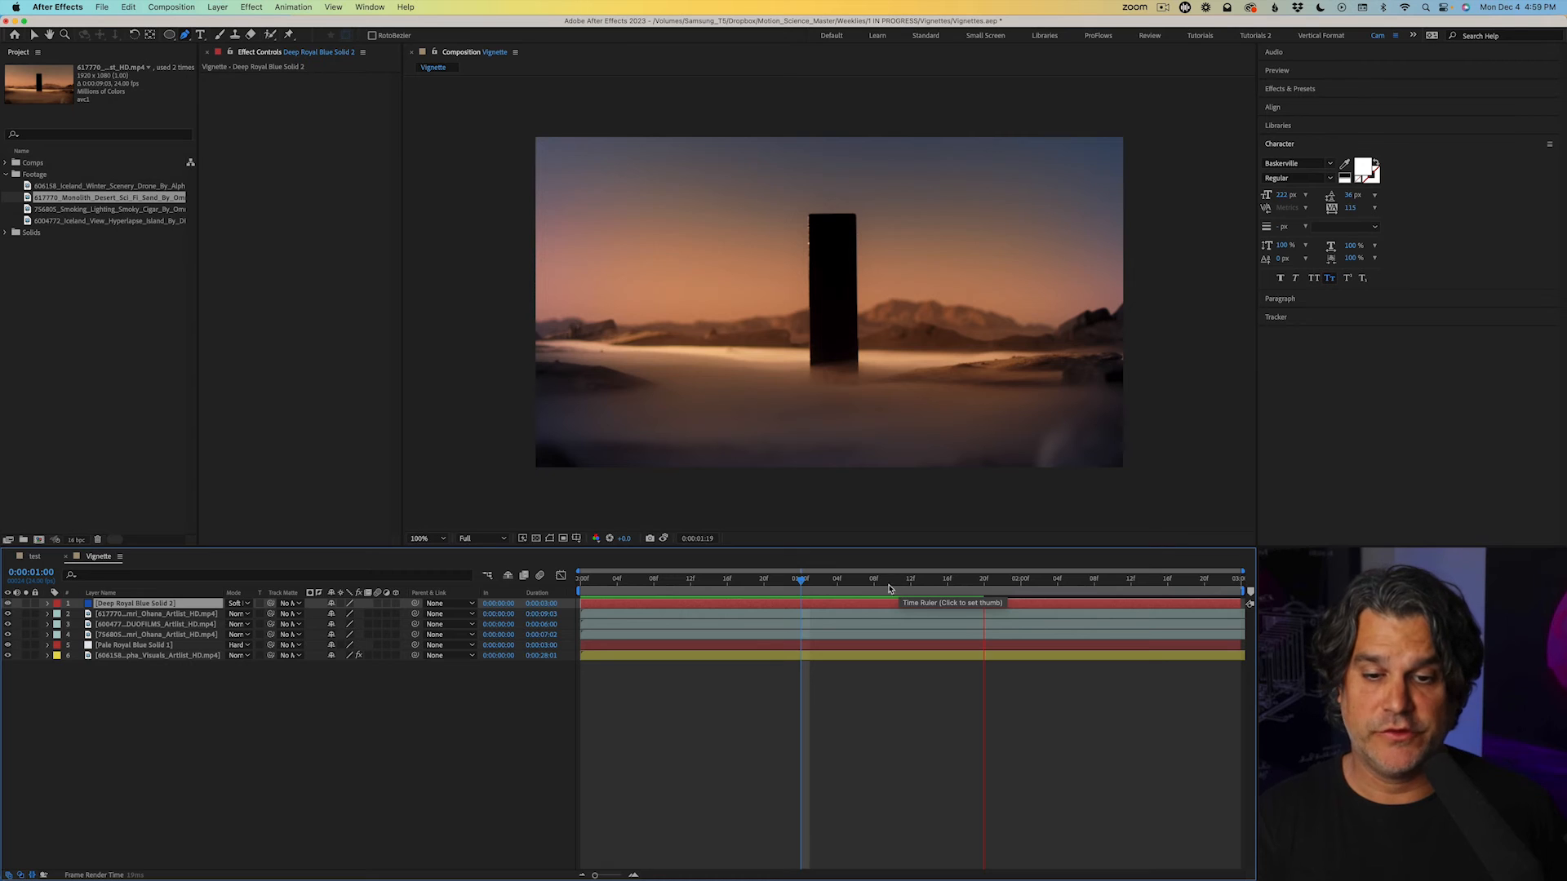
click(580, 578)
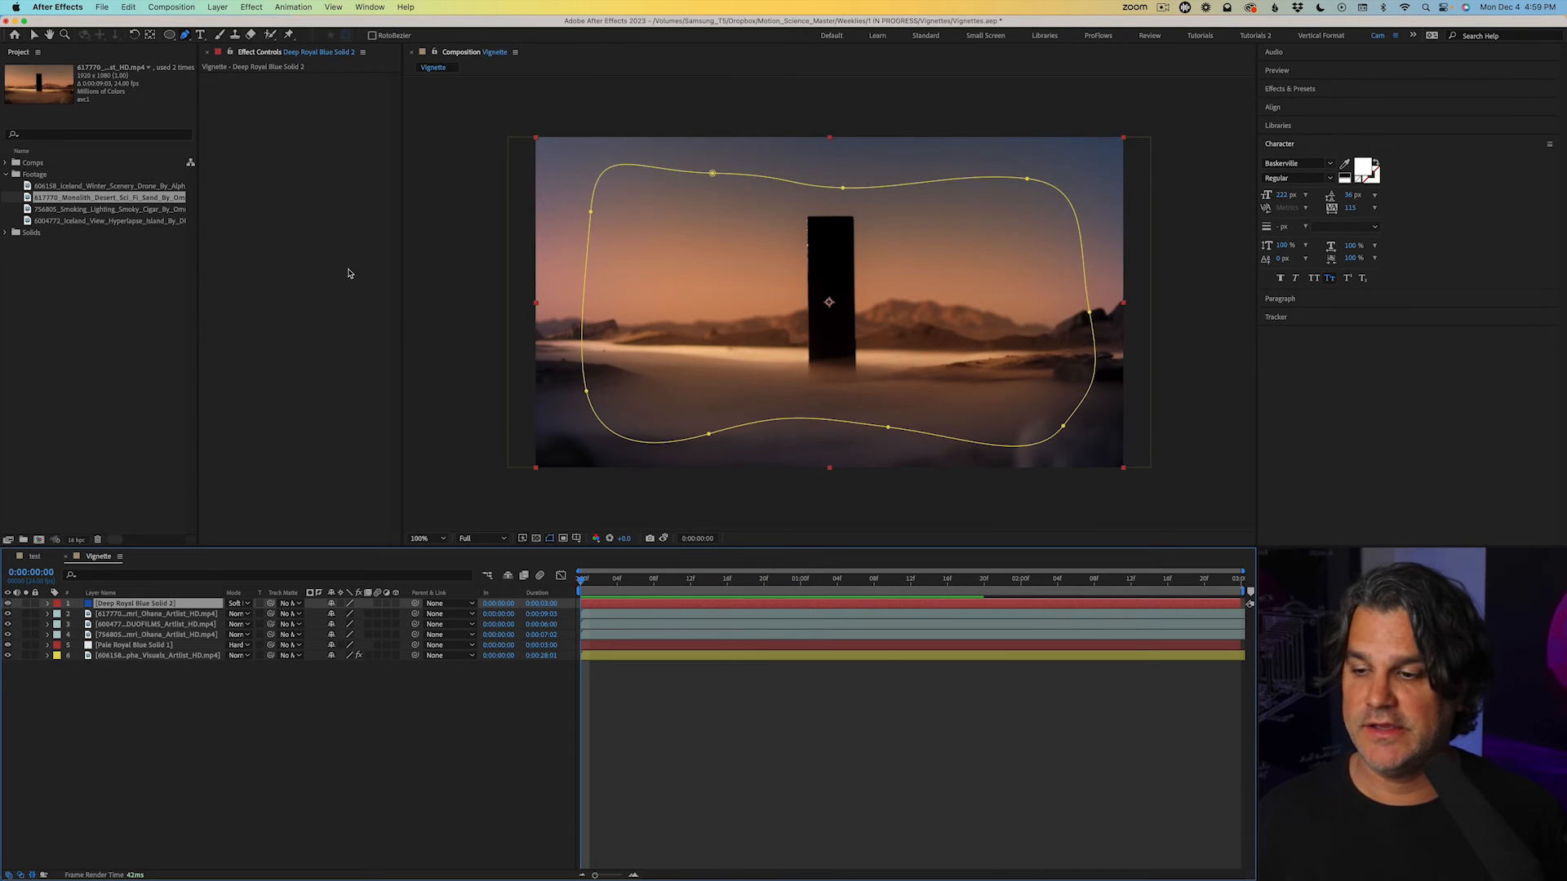
- Create a new adjustment layer and paste the blue solid's Mask 1 onto it
click(217, 6)
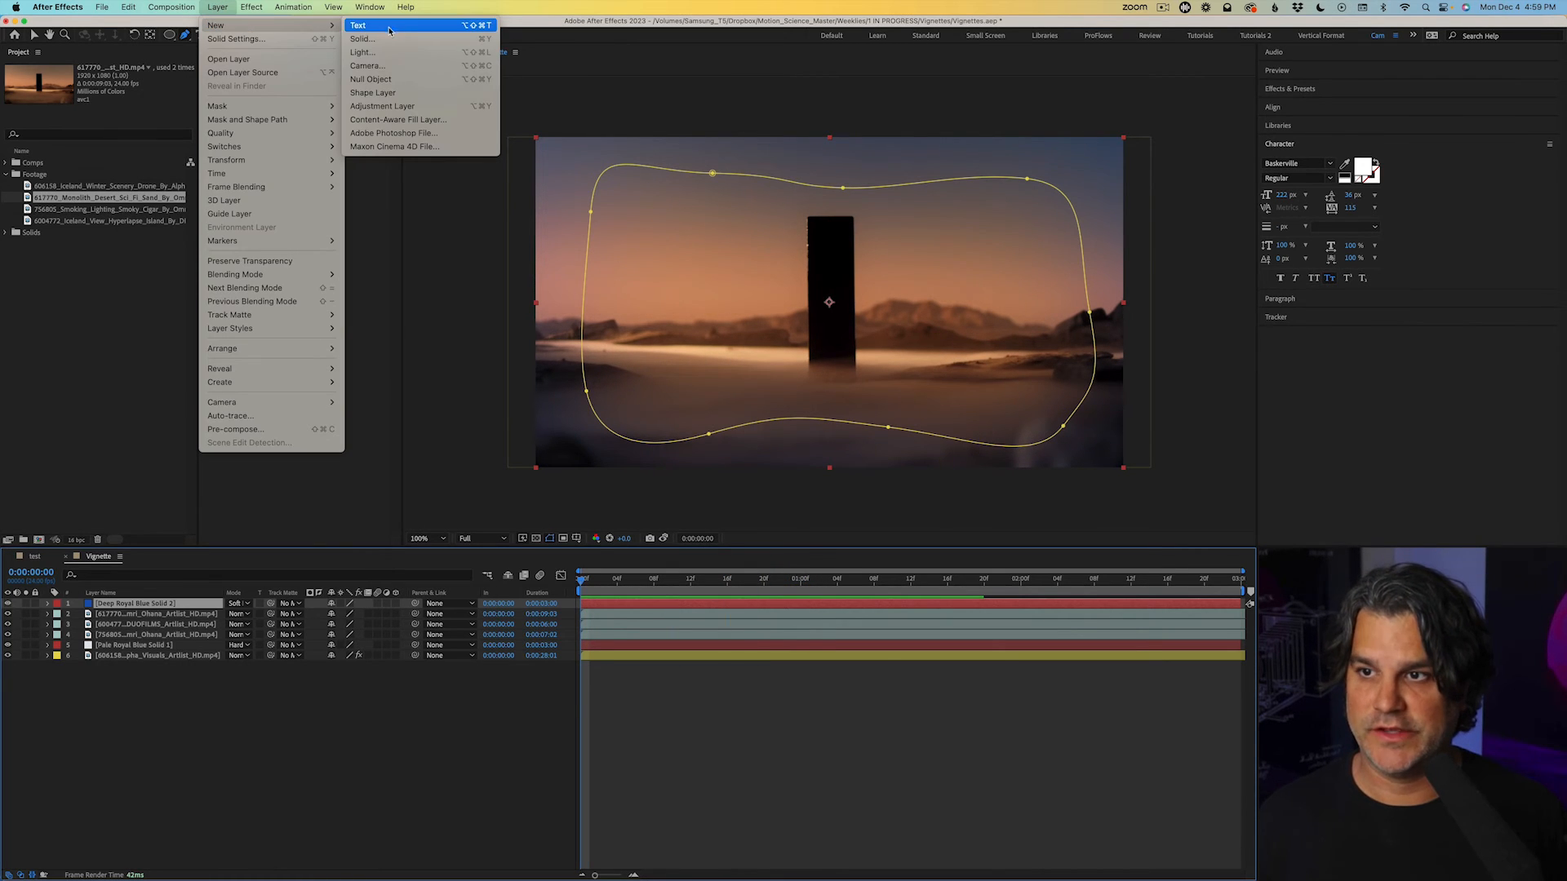
click(382, 106)
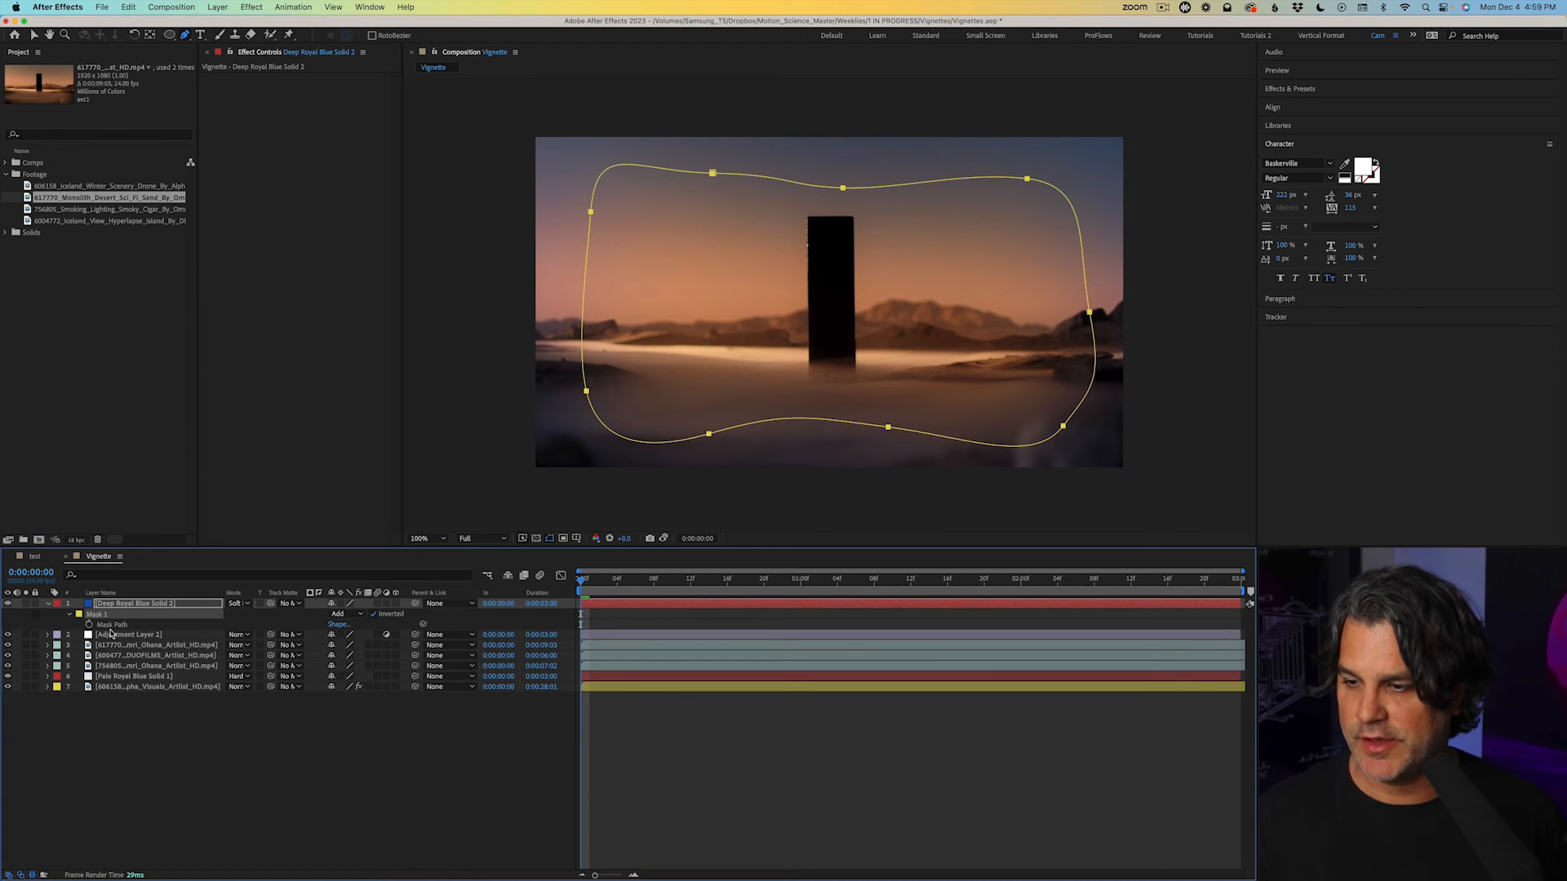
click(155, 635)
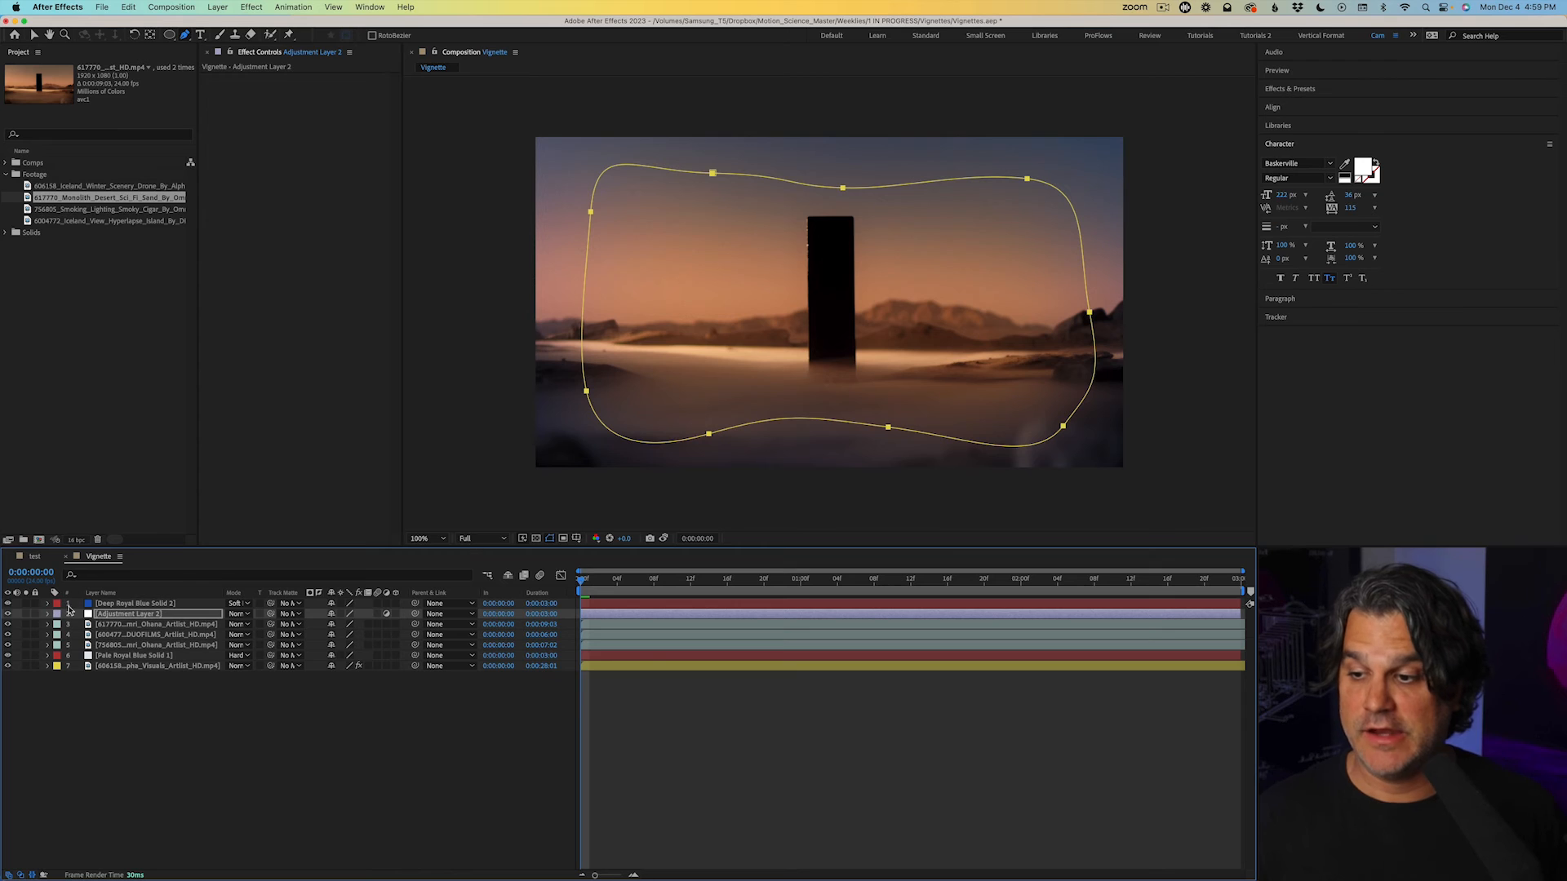
- Apply Camera Lens Blur to the adjustment layer and toggle its visibility to compare the softened edges
click(252, 7)
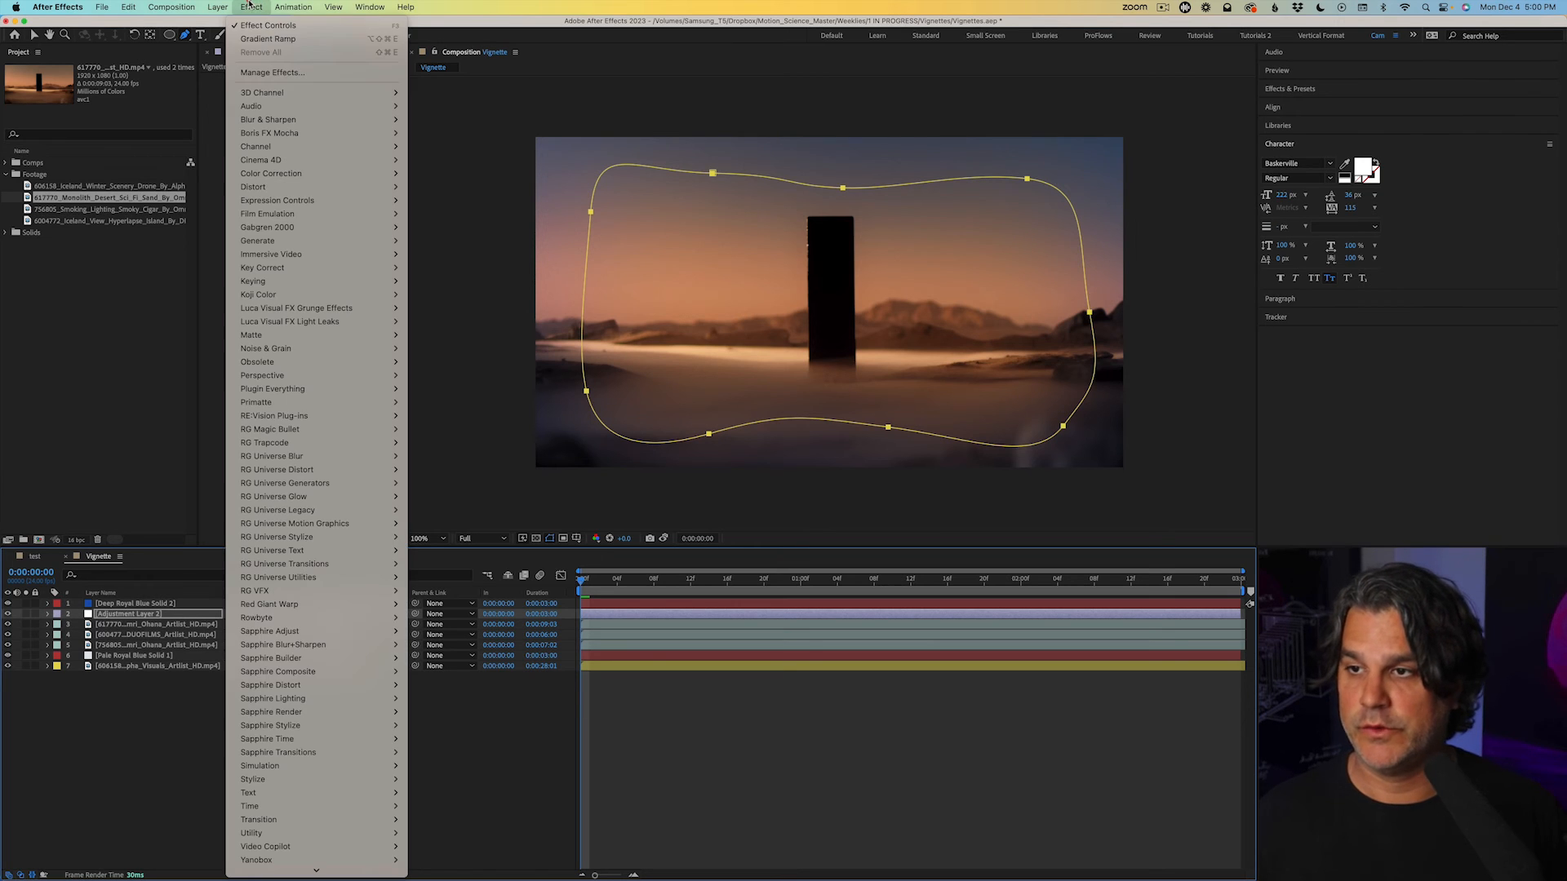
mouse_move(268, 119)
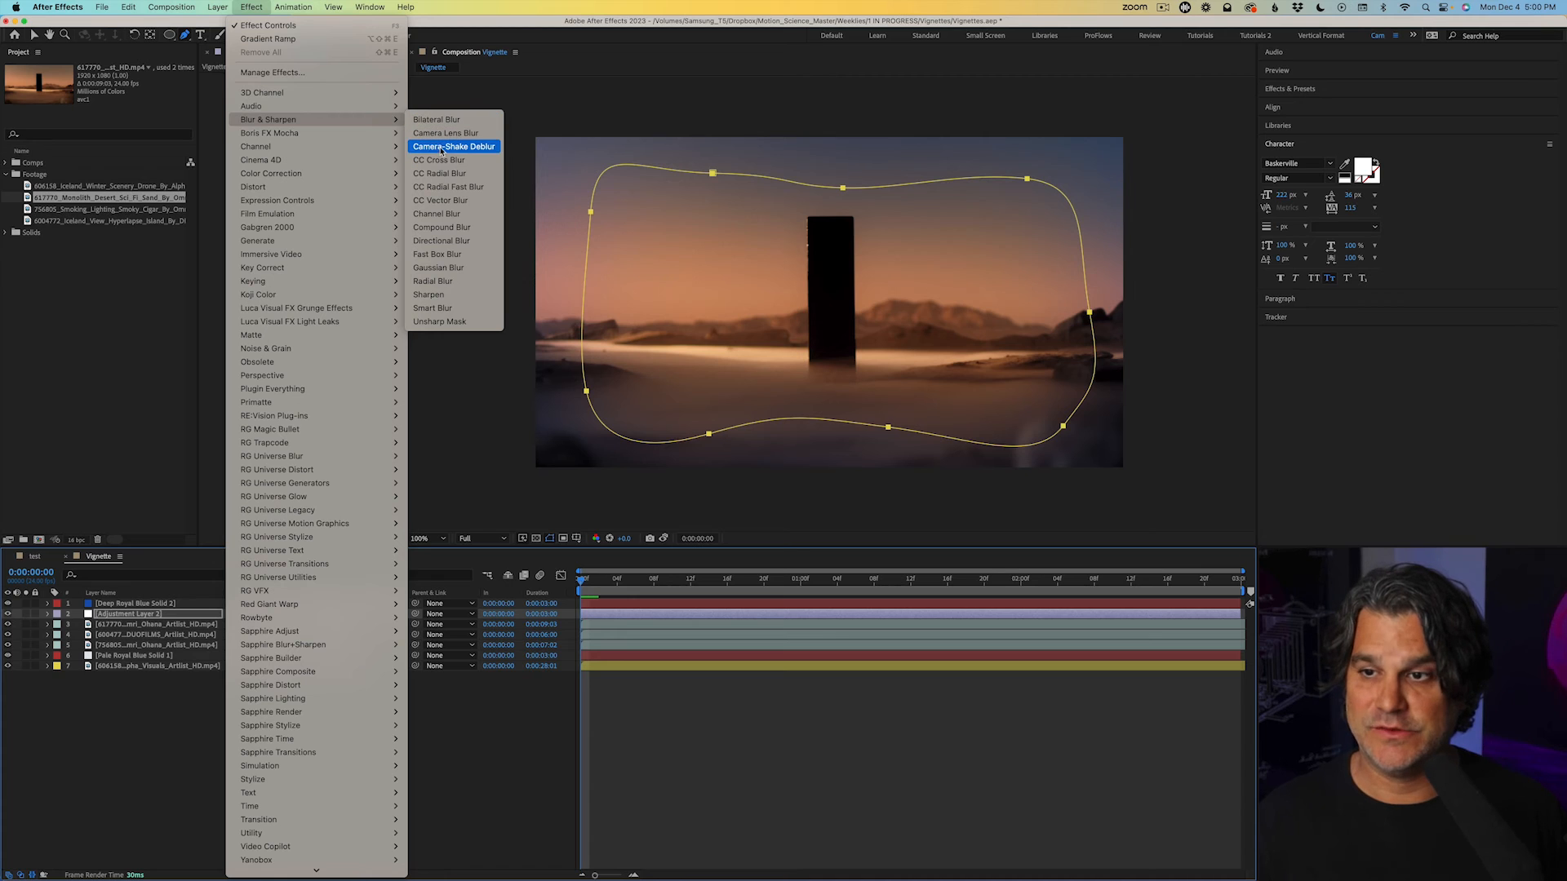
click(446, 132)
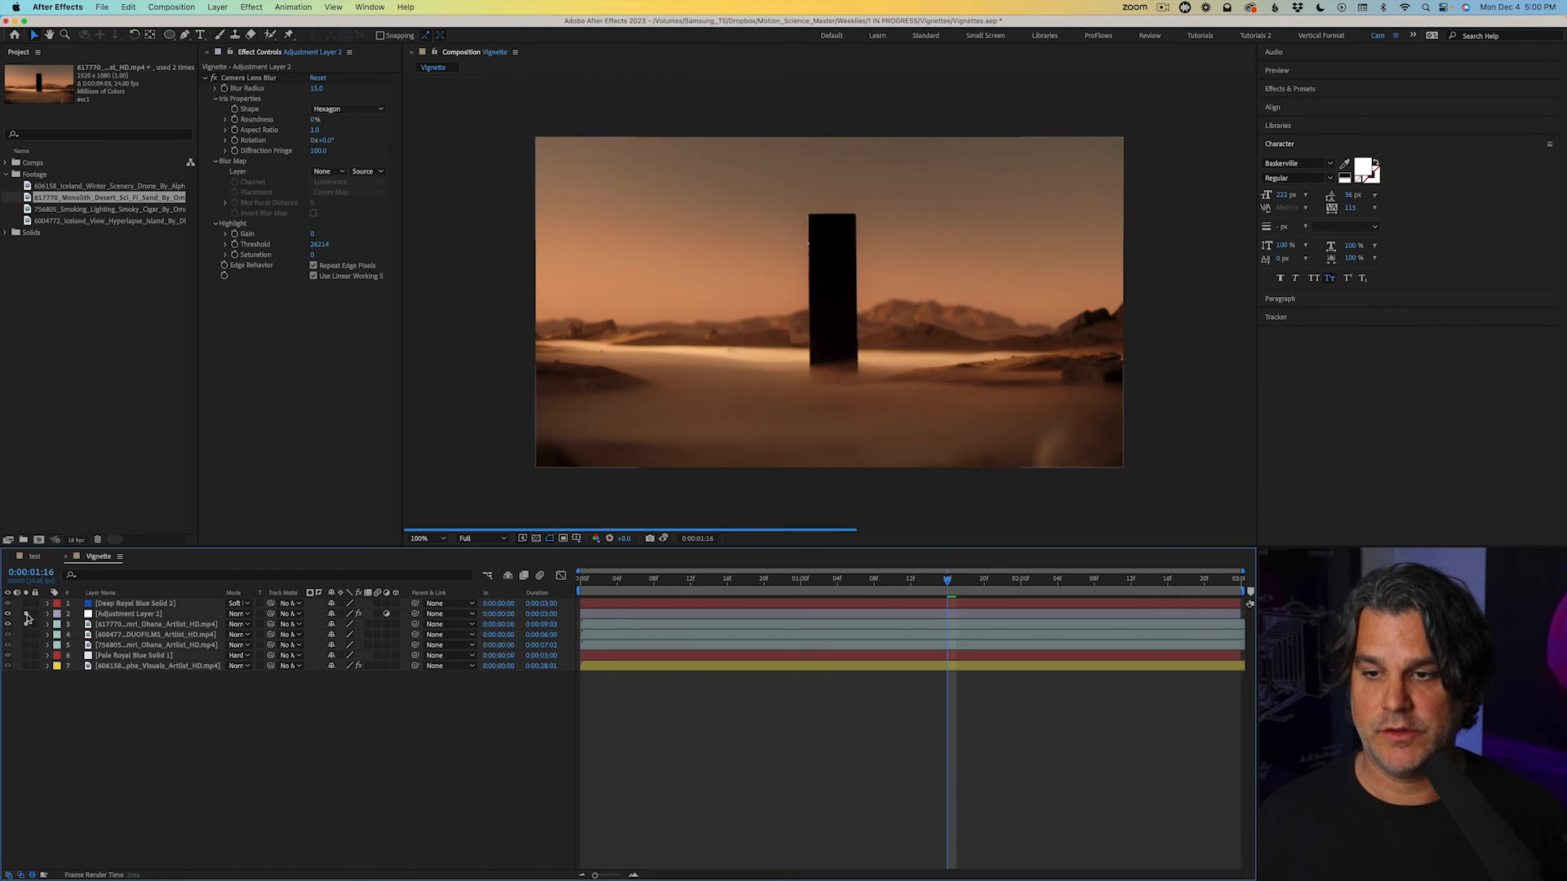
click(7, 614)
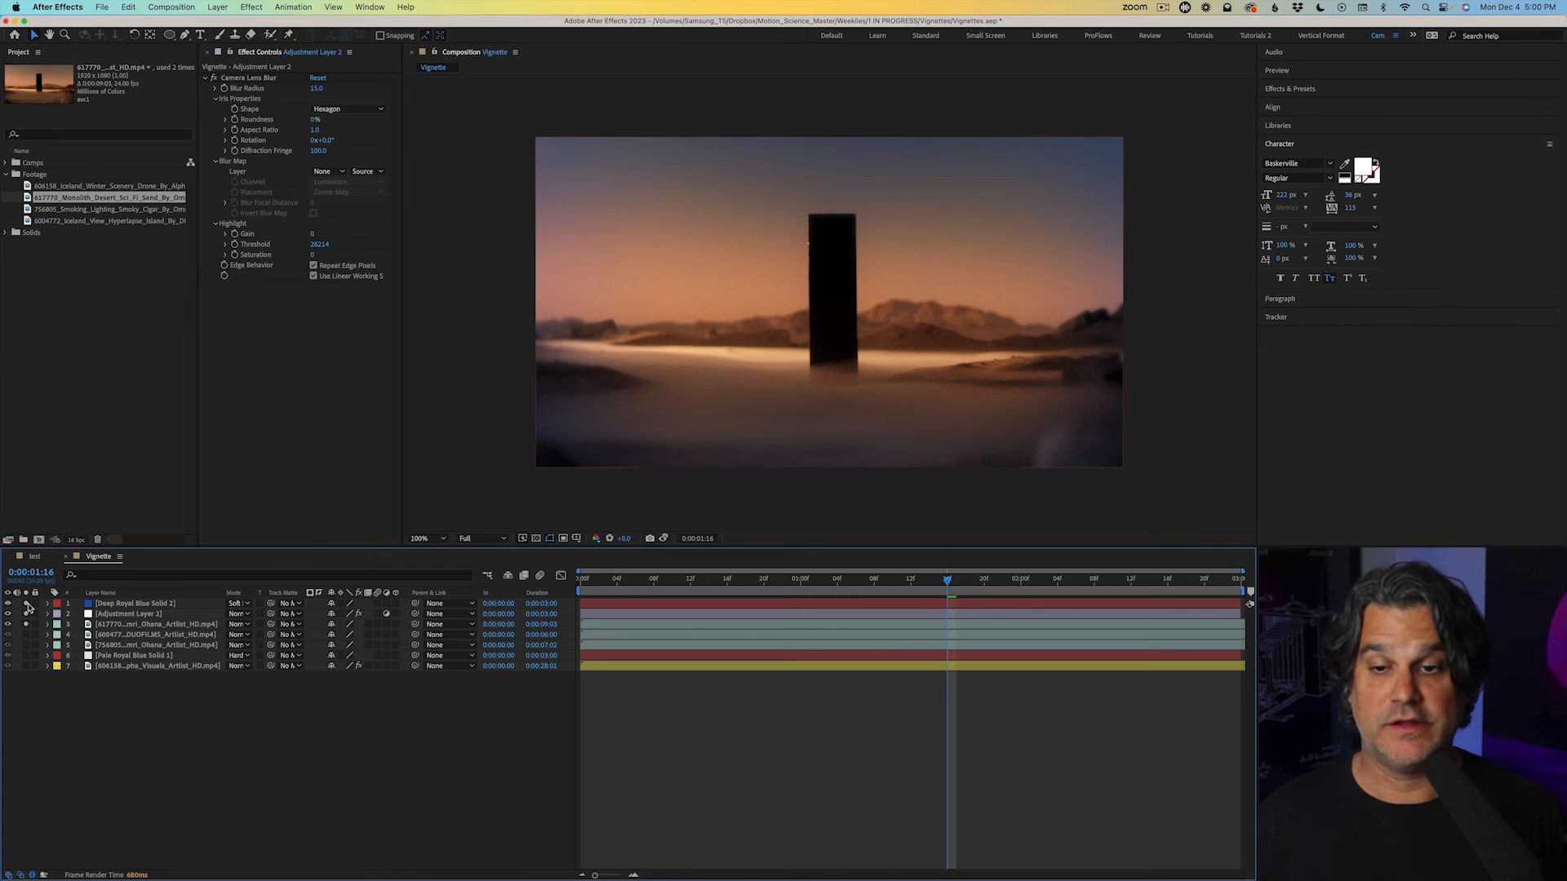
click(131, 614)
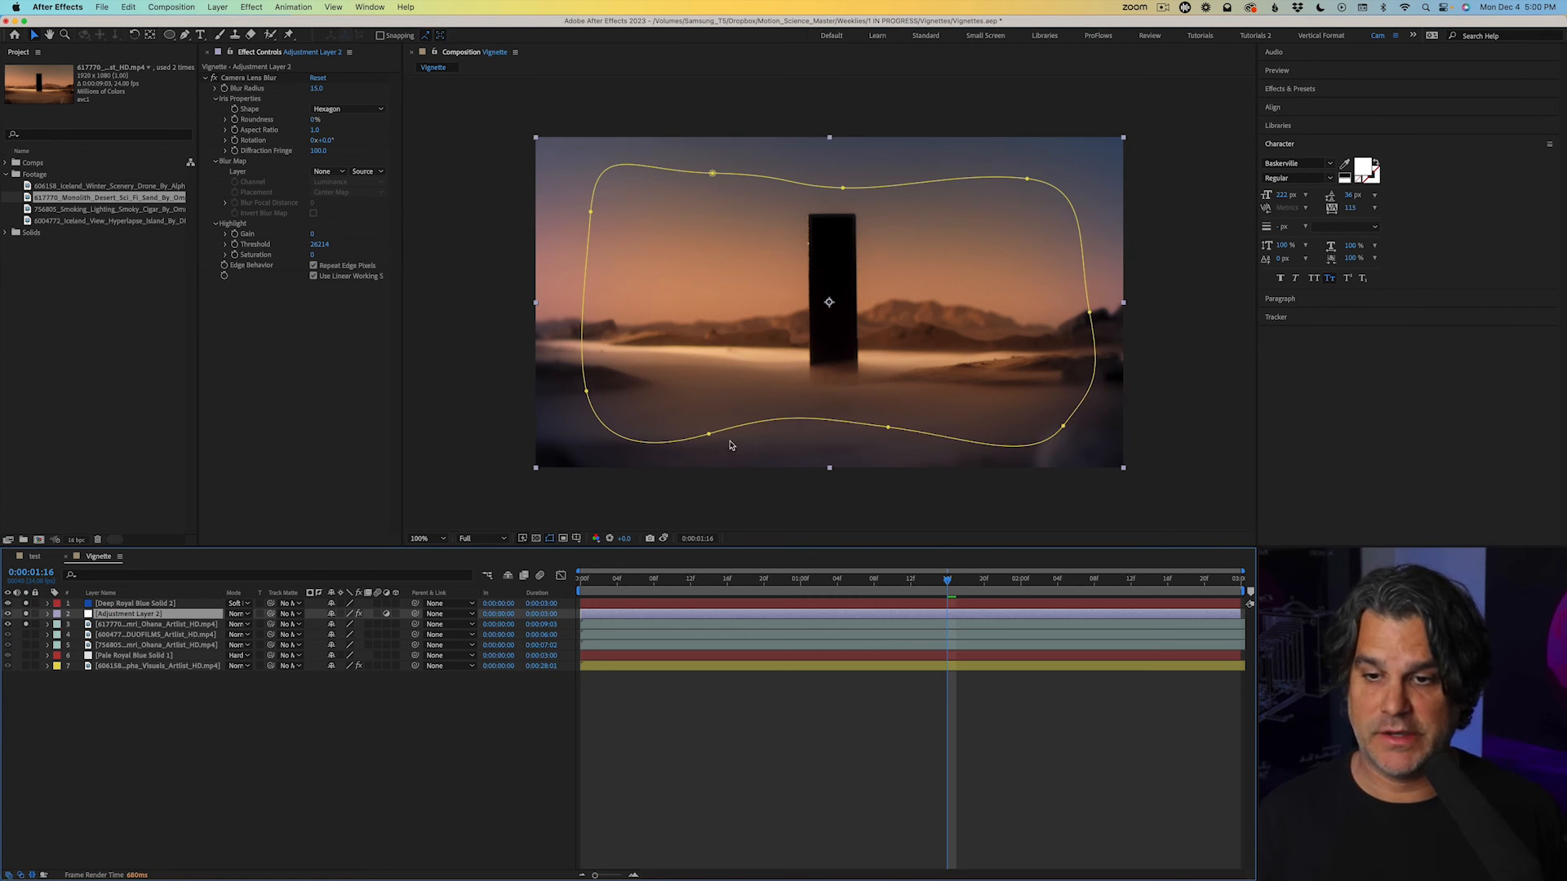